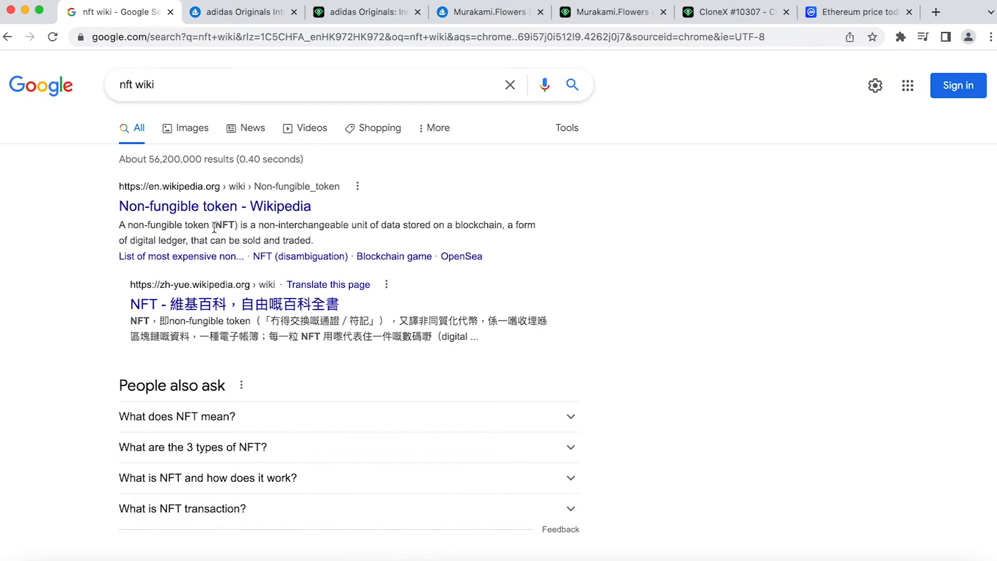
# - Read the Non-fungible token Wikipedia article down through its Characteristics and Copyright sections
pyautogui.click(214, 206)
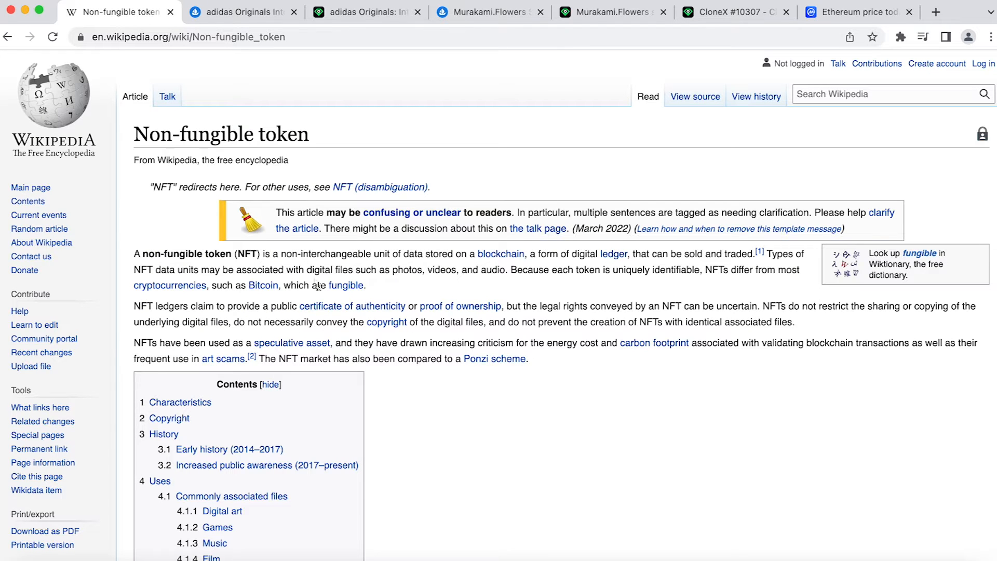
pyautogui.scroll(-3)
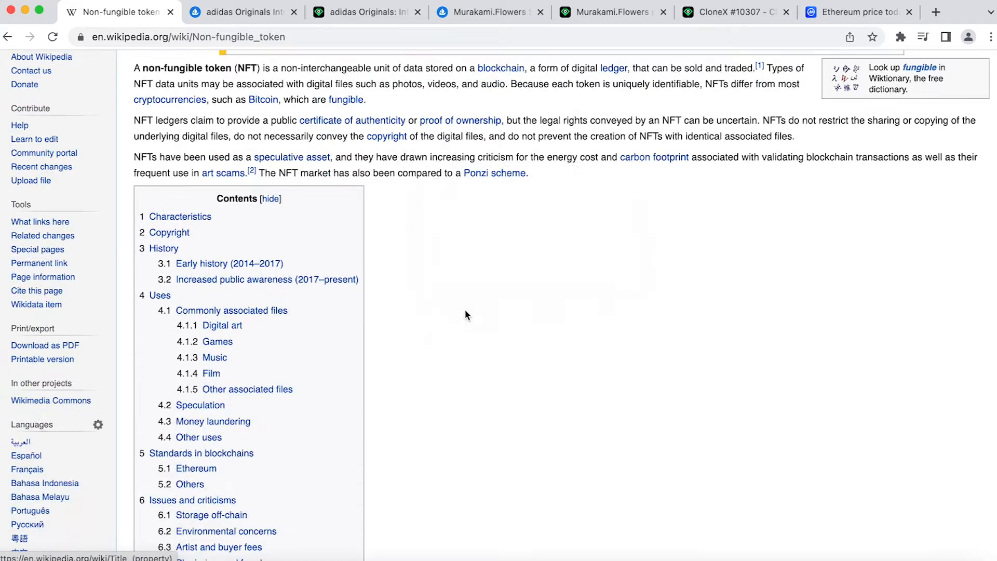
pyautogui.scroll(-3)
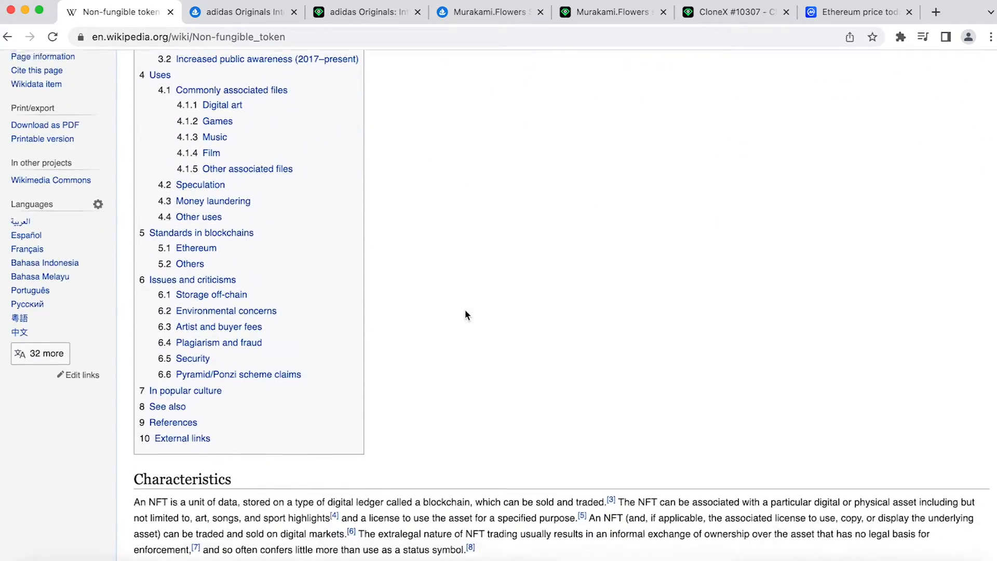
pyautogui.scroll(-3)
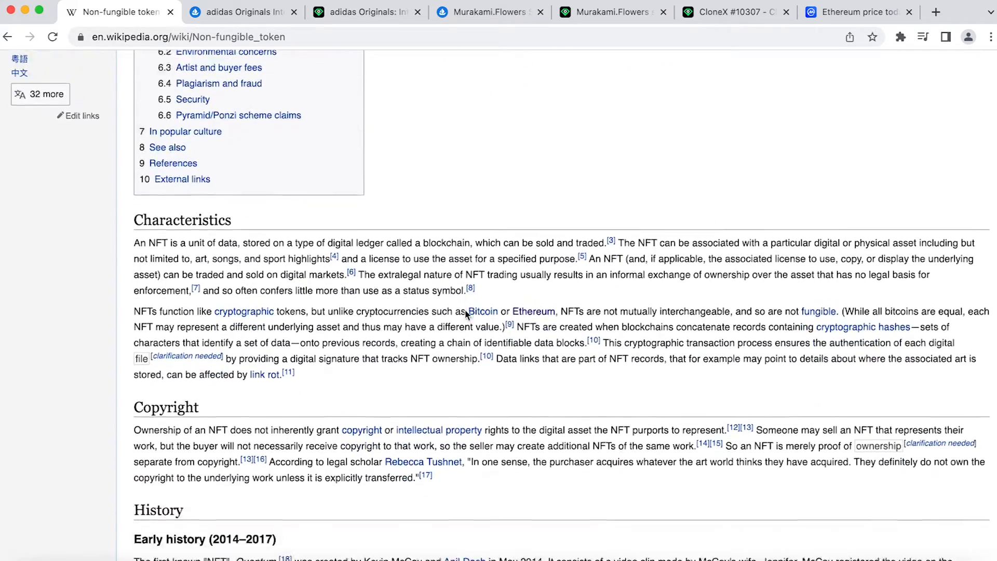
pyautogui.scroll(-3)
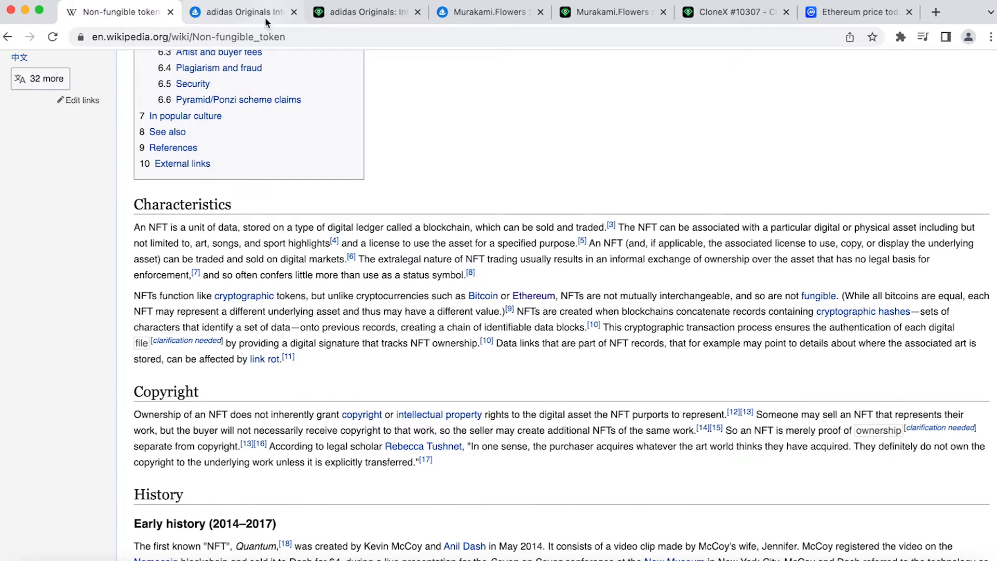
# - Flip between the adidas Originals and Murakami.Flowers Seed collection pages, comparing owners, floor and volume
pyautogui.click(242, 12)
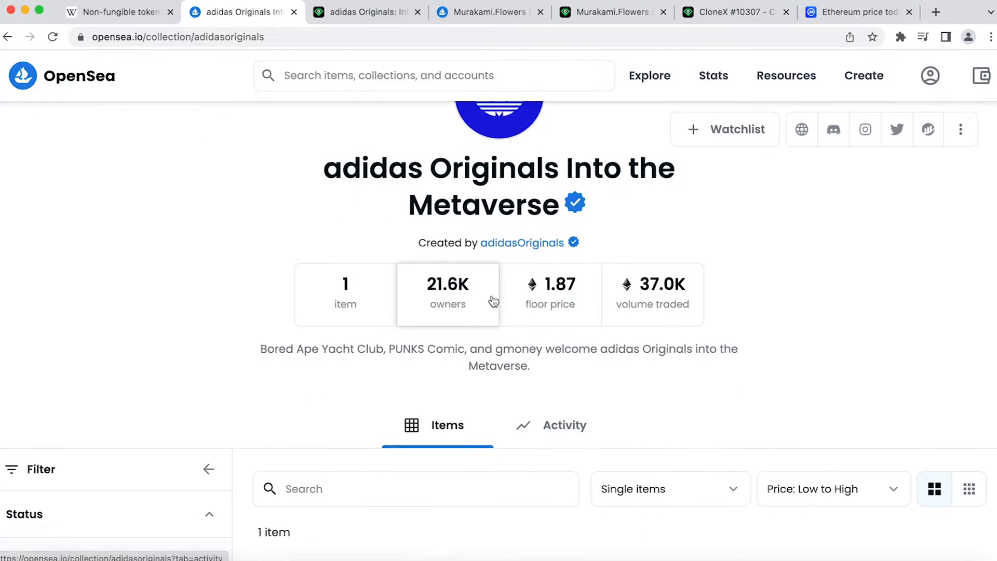
pyautogui.click(488, 12)
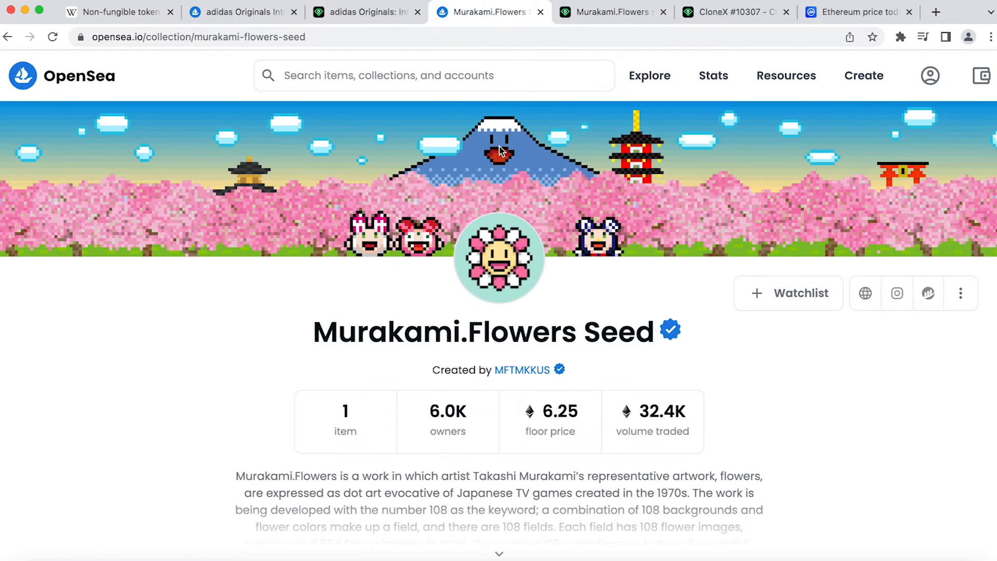
pyautogui.scroll(-3)
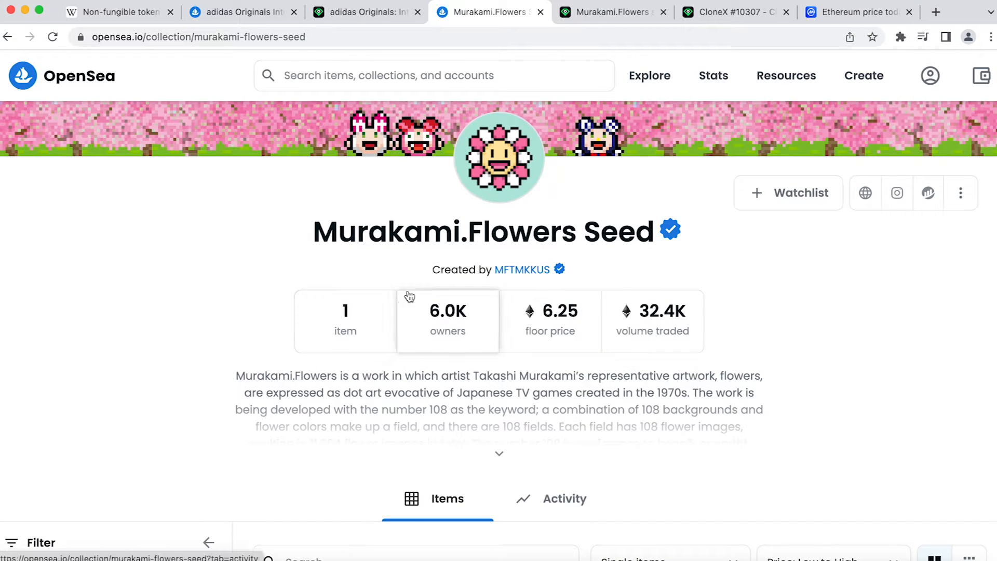
pyautogui.moveTo(330, 106)
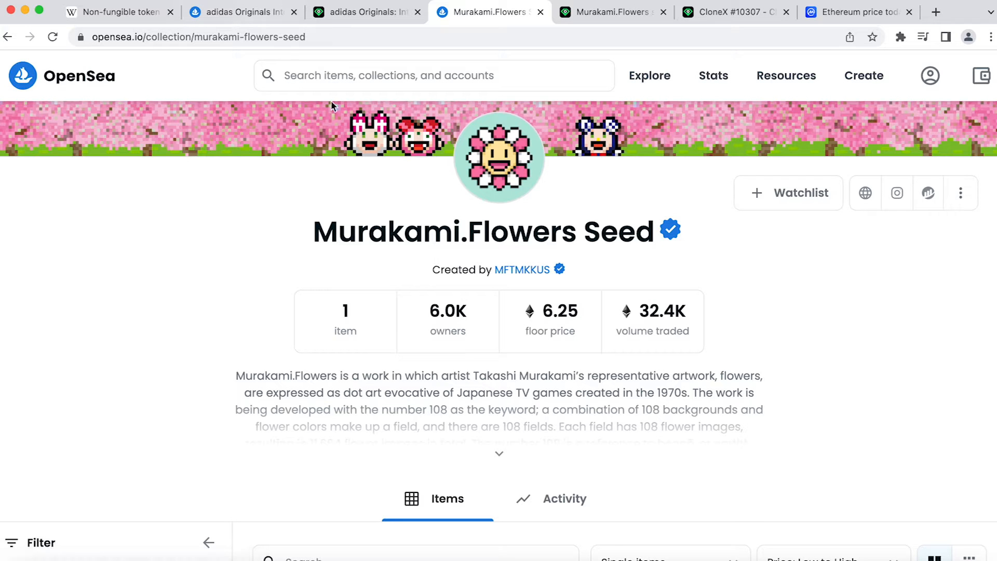
pyautogui.click(242, 12)
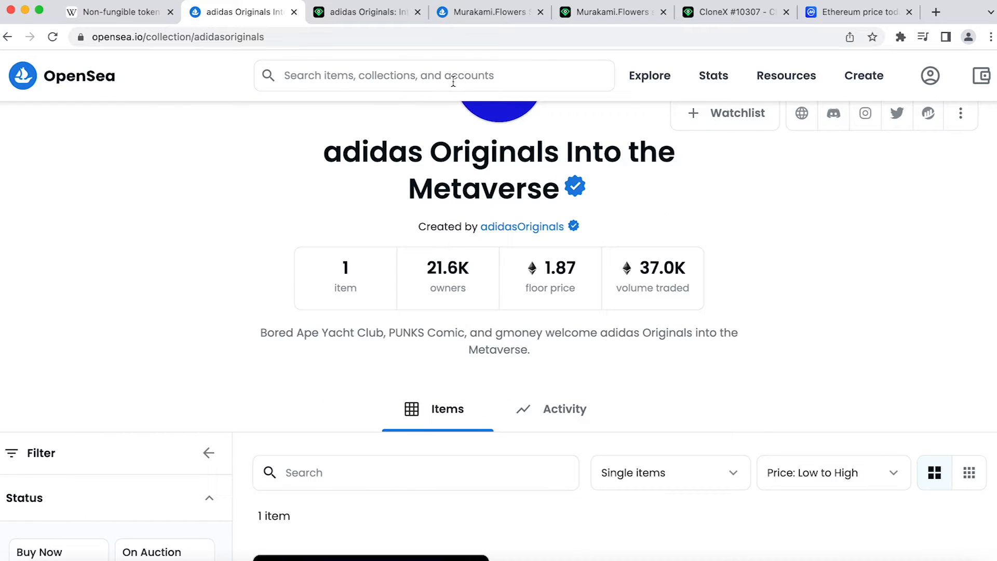
pyautogui.click(486, 11)
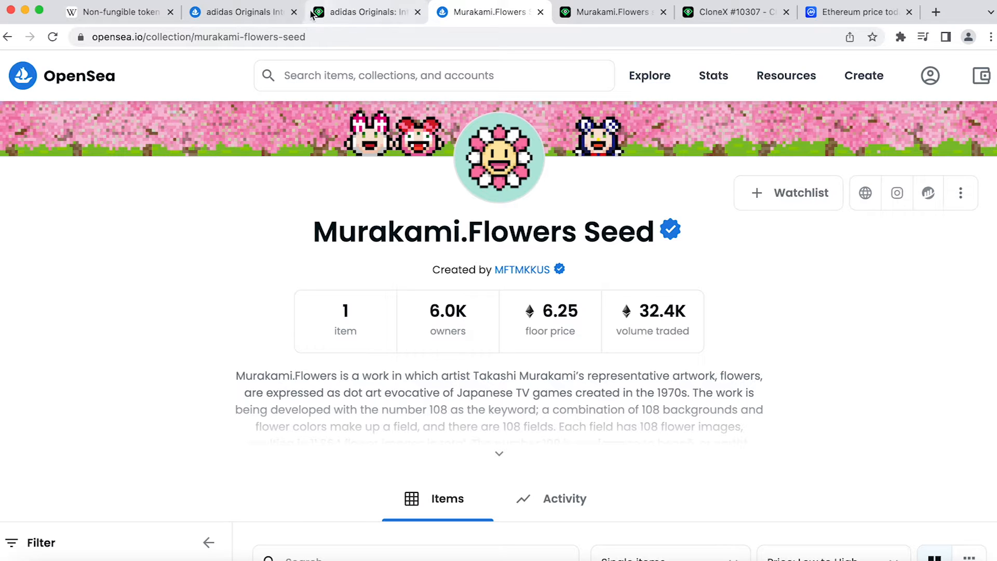
# - Check the Token Standard rows: adidas Phase 1 is ERC1155, CloneX #10307 is ERC721
pyautogui.click(366, 12)
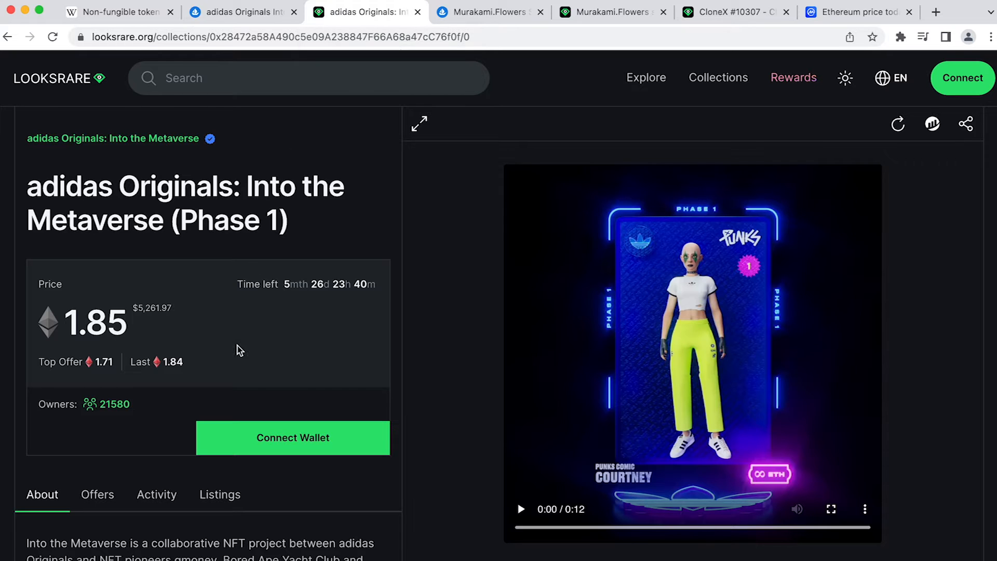
pyautogui.scroll(-3)
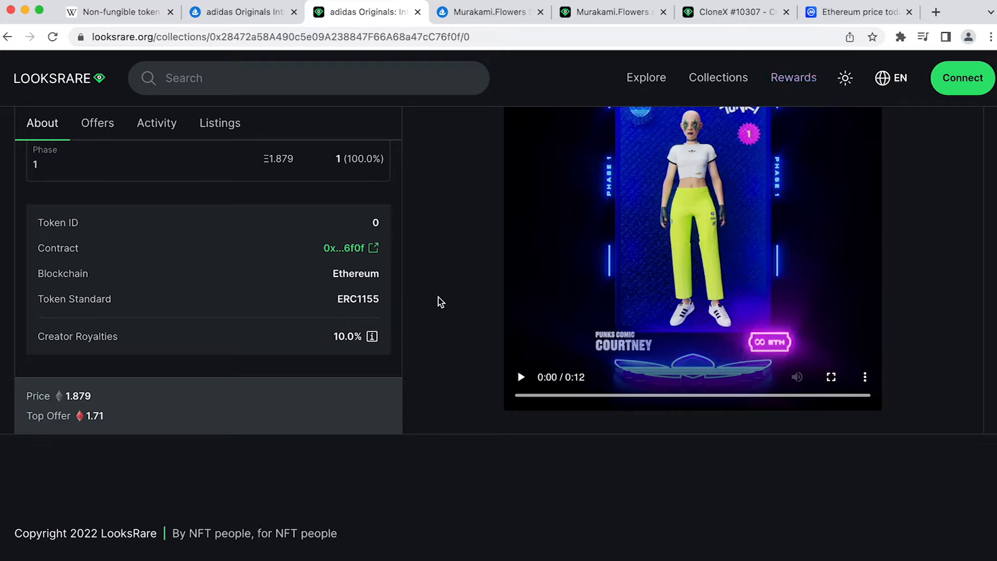
pyautogui.click(732, 11)
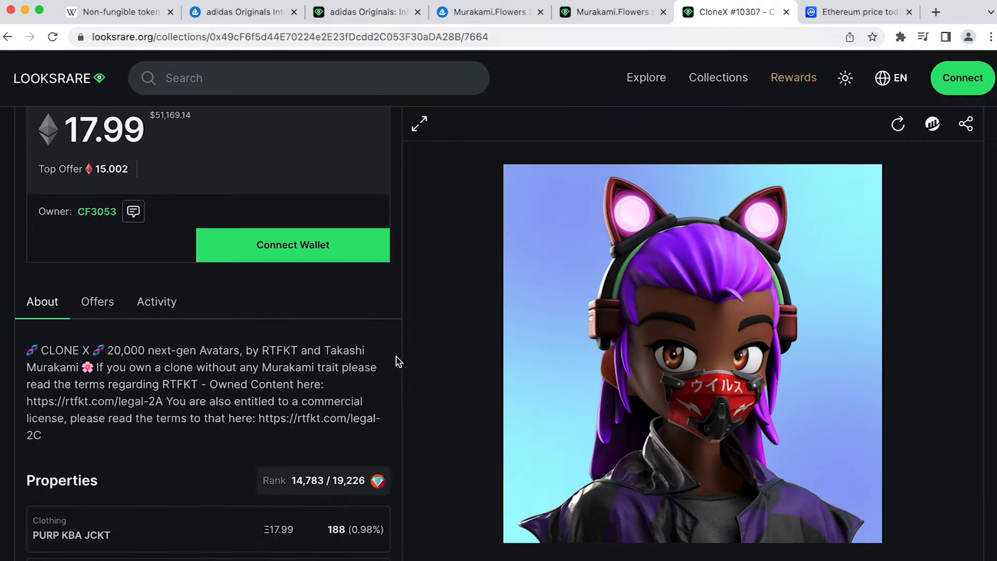
pyautogui.scroll(-3)
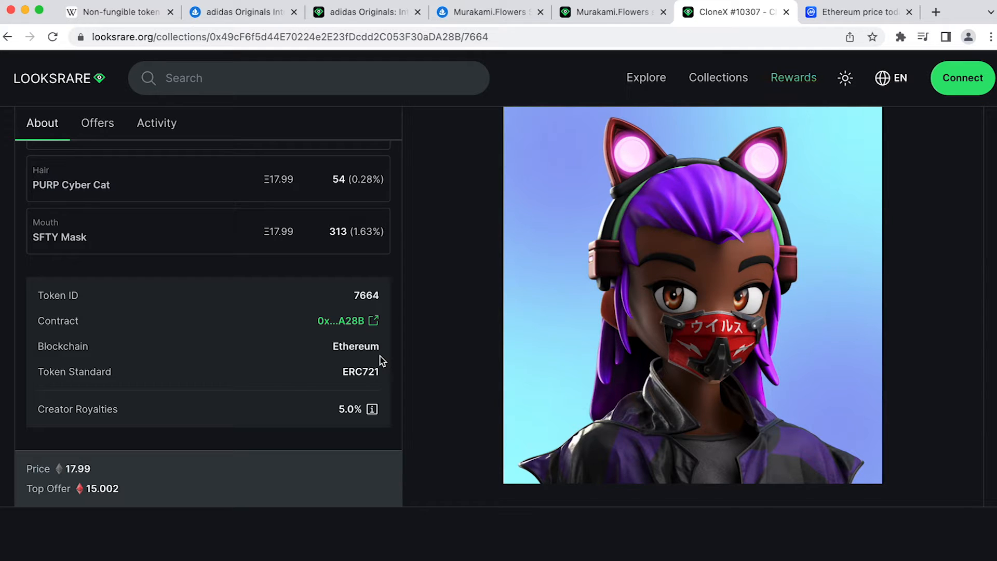
pyautogui.moveTo(380, 332)
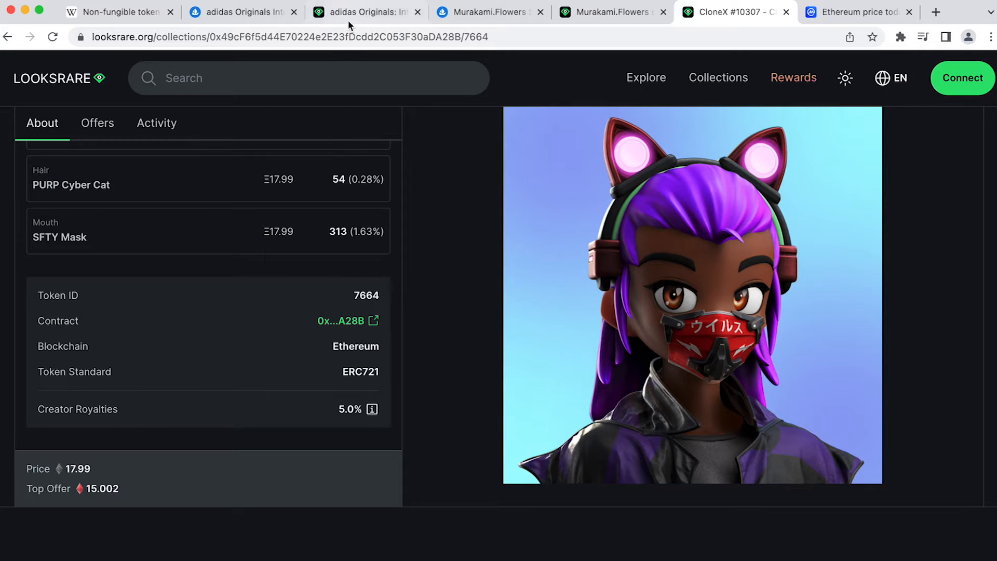
# - Review the Murakami.Flowers seed listing's token details showing ERC1155
pyautogui.click(607, 12)
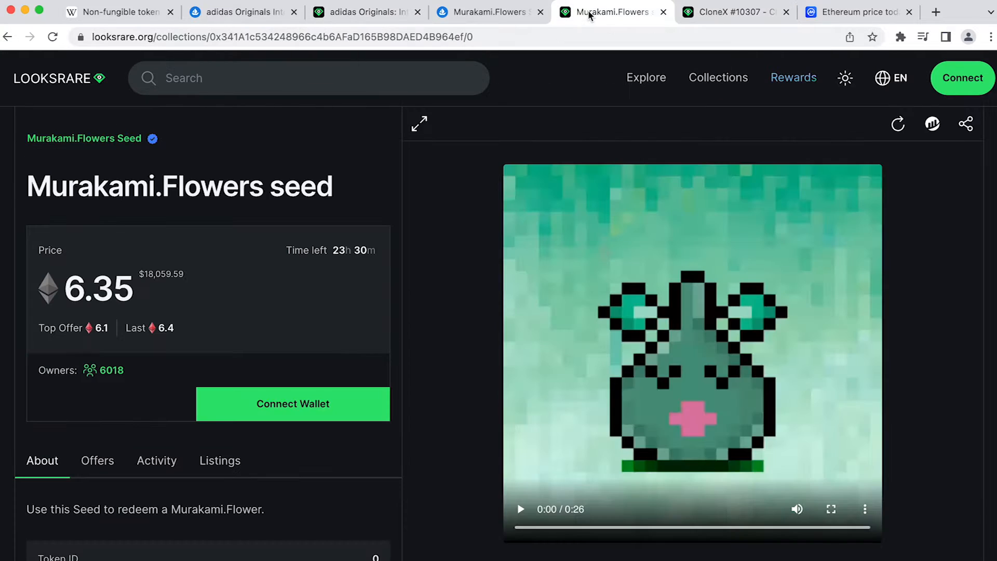
pyautogui.scroll(-3)
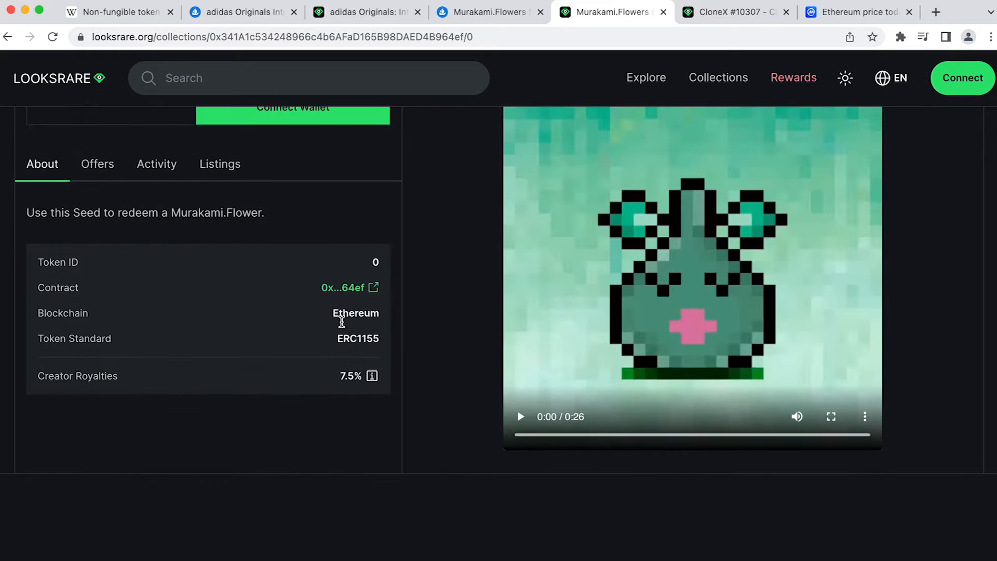
pyautogui.scroll(-3)
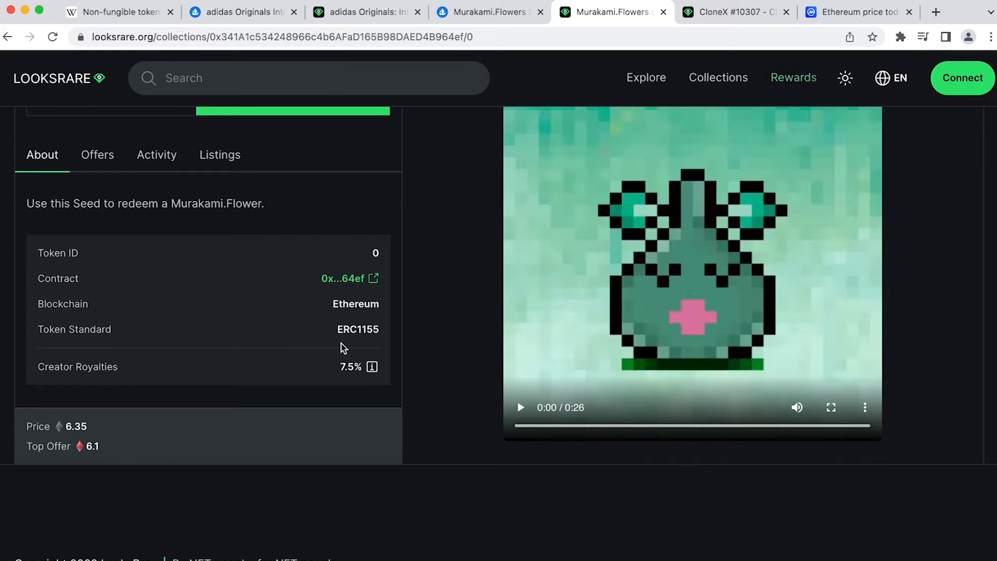
pyautogui.moveTo(345, 335)
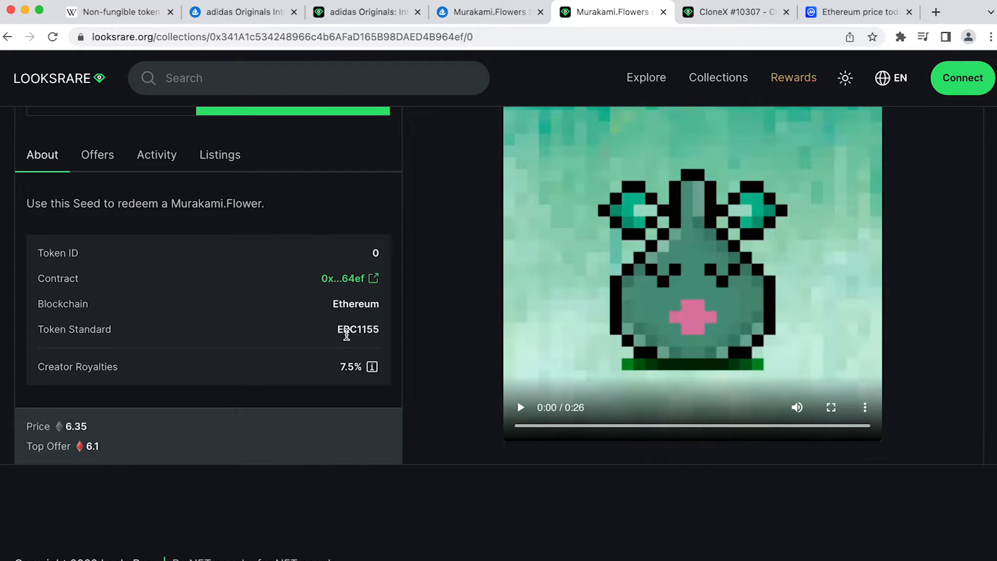
pyautogui.moveTo(360, 326)
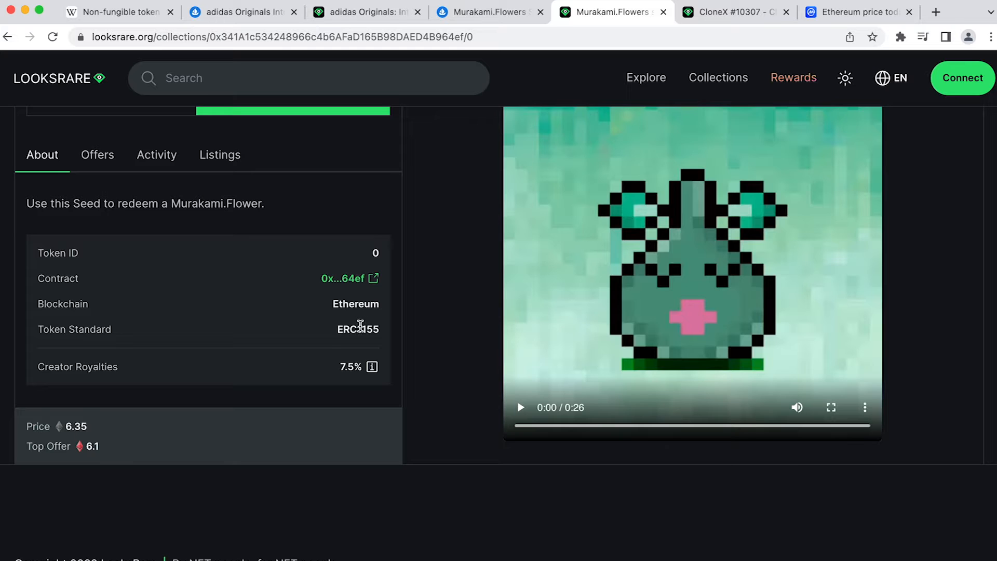
pyautogui.moveTo(599, 205)
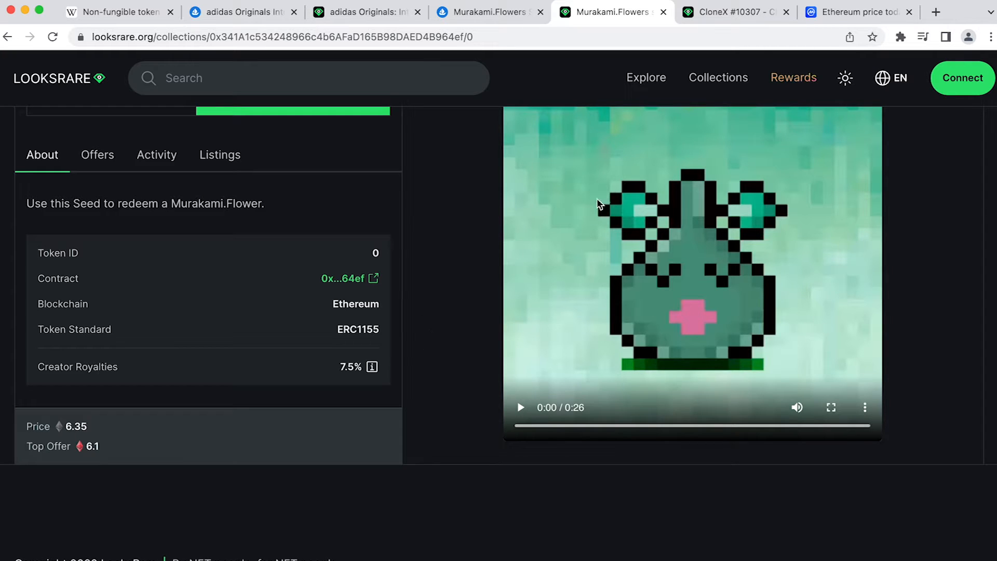
# - Check Ethereum at about $2,846 on CoinMarketCap, then return to the adidas Phase 1 listing
pyautogui.click(855, 11)
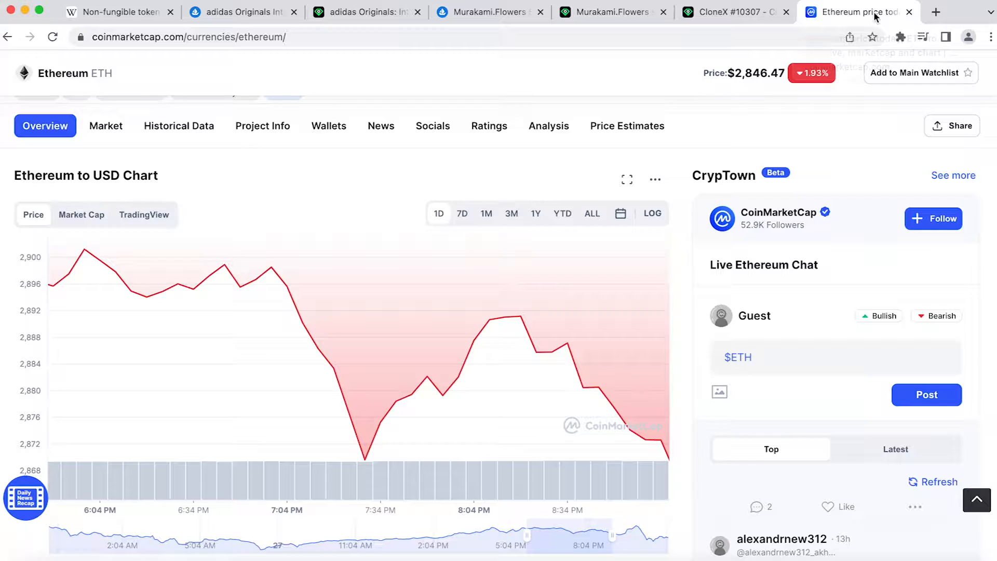
pyautogui.scroll(3)
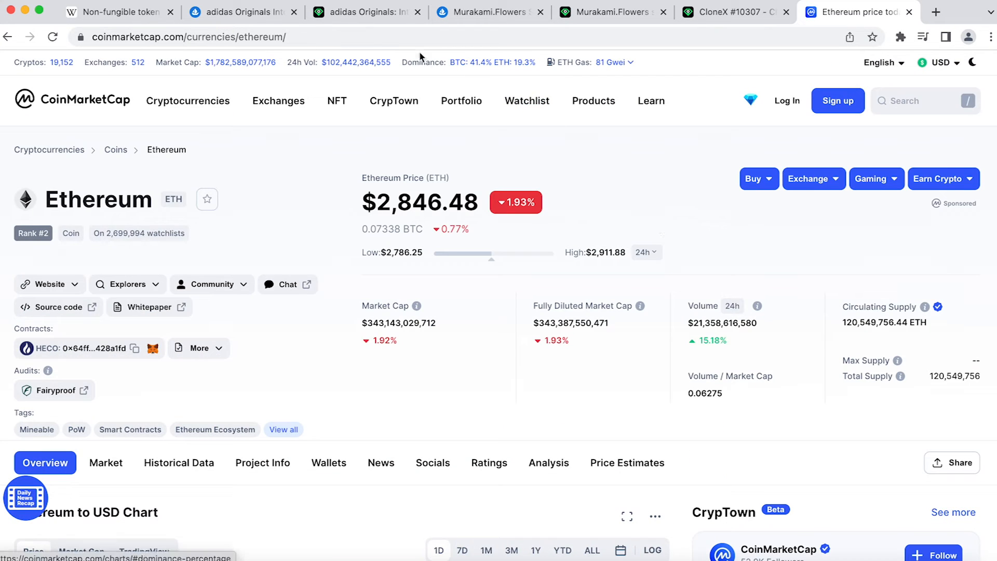
pyautogui.click(366, 11)
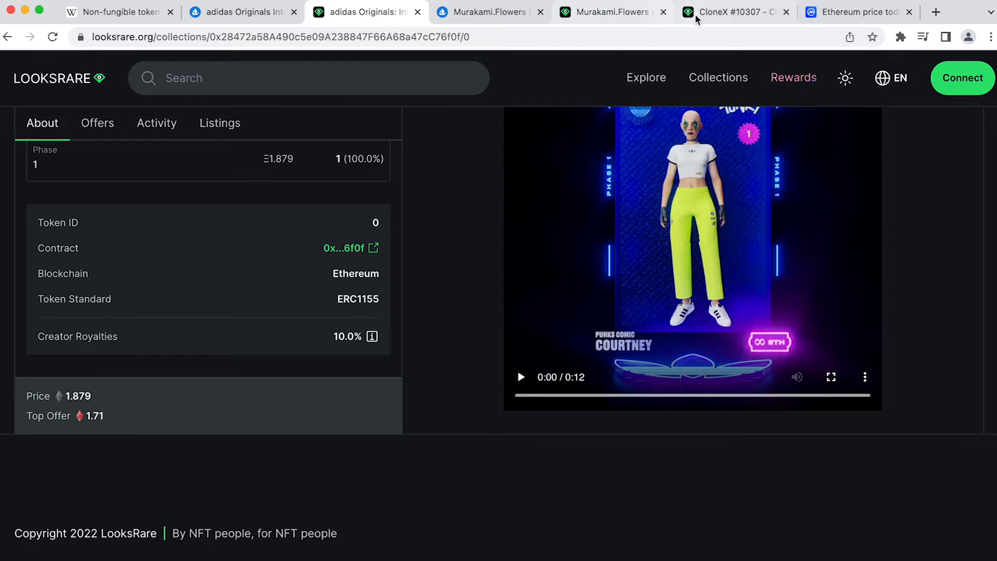
# - Leave the CloneX #10307 item page and land on the CloneX collection grid via Back and Forward
pyautogui.click(732, 11)
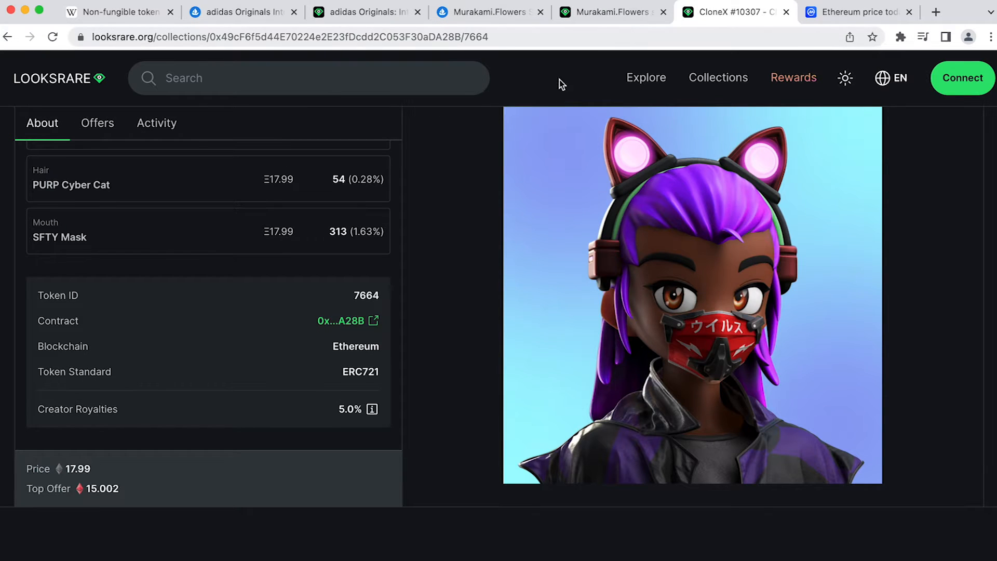
pyautogui.moveTo(480, 215)
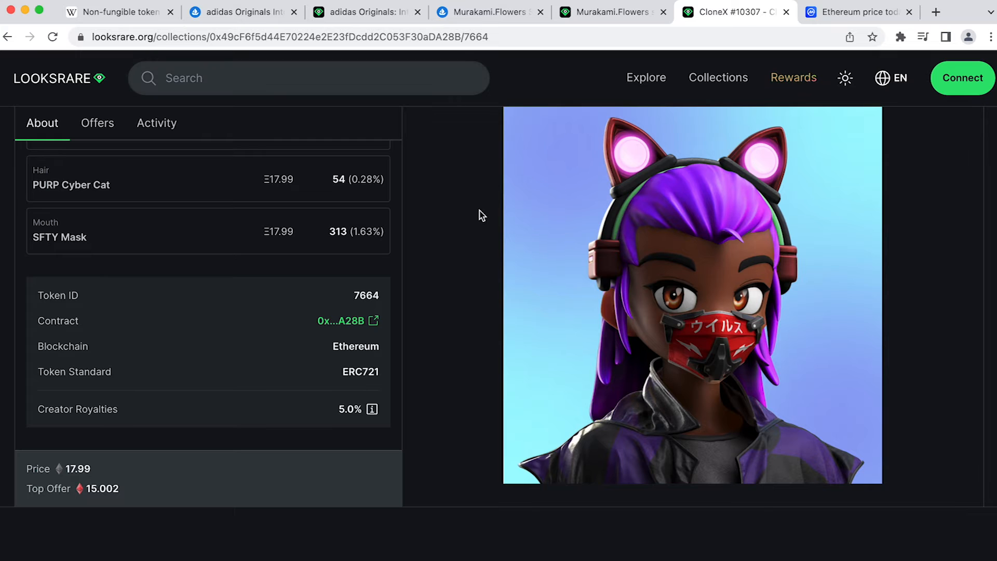
pyautogui.scroll(3)
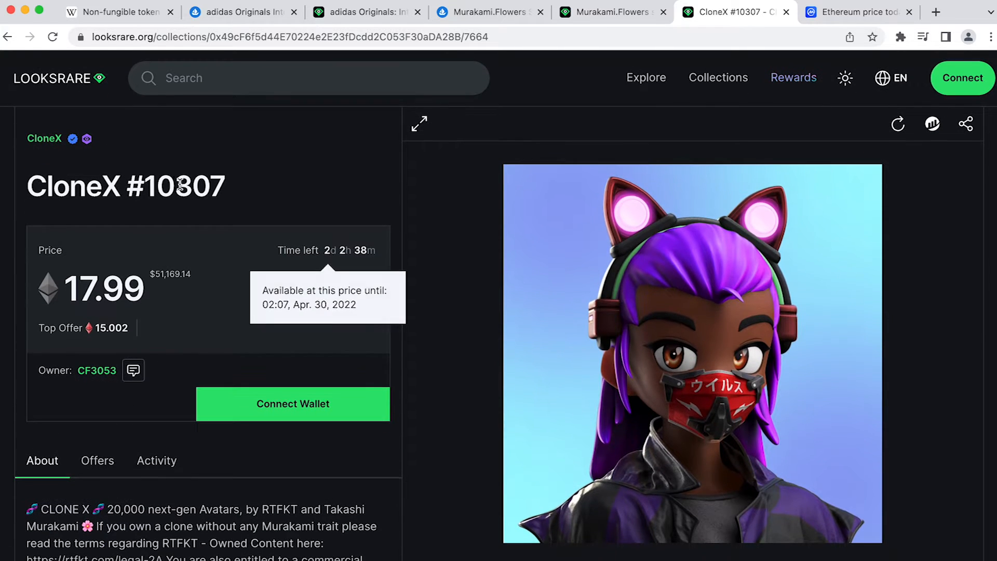
pyautogui.scroll(-3)
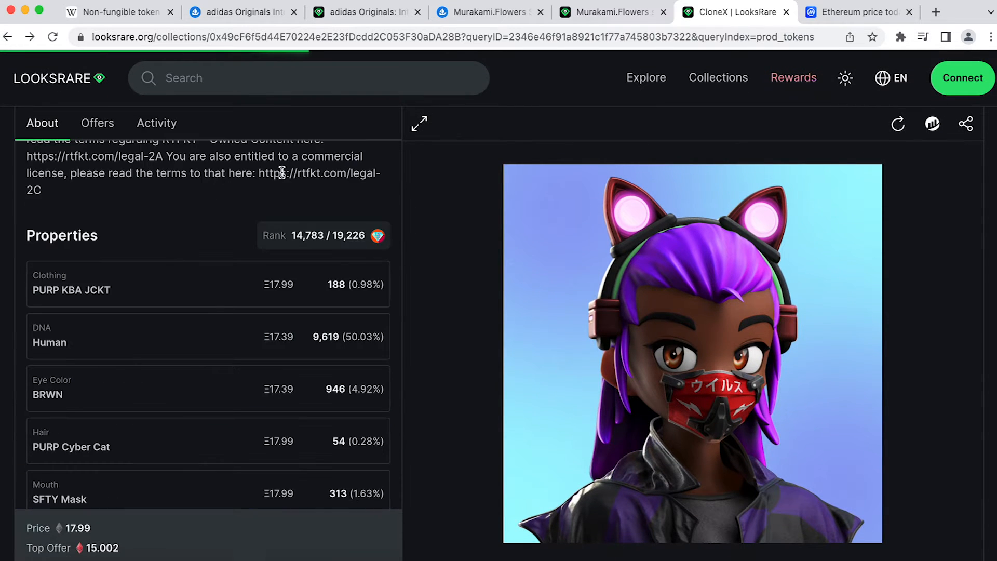
pyautogui.click(9, 38)
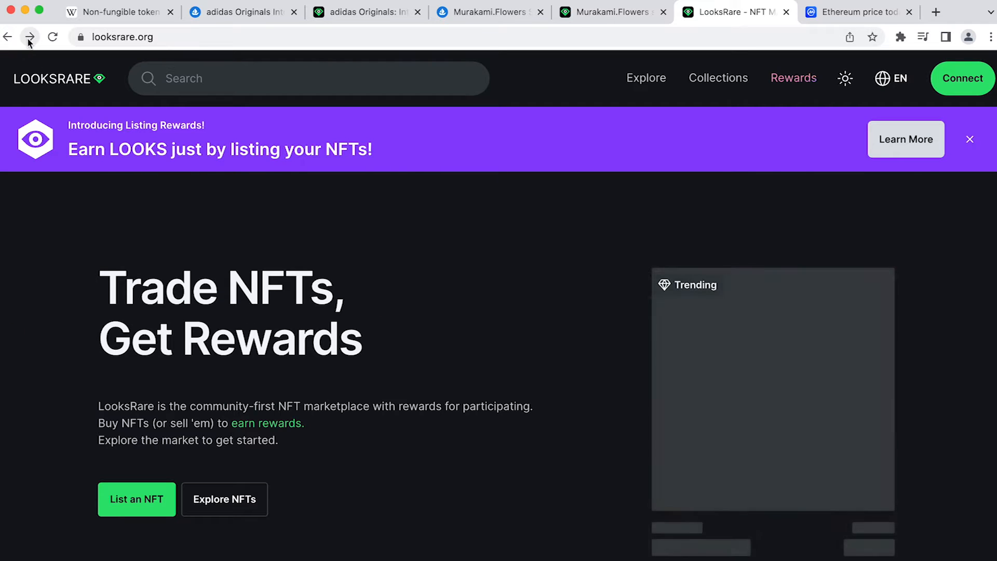
pyautogui.click(29, 37)
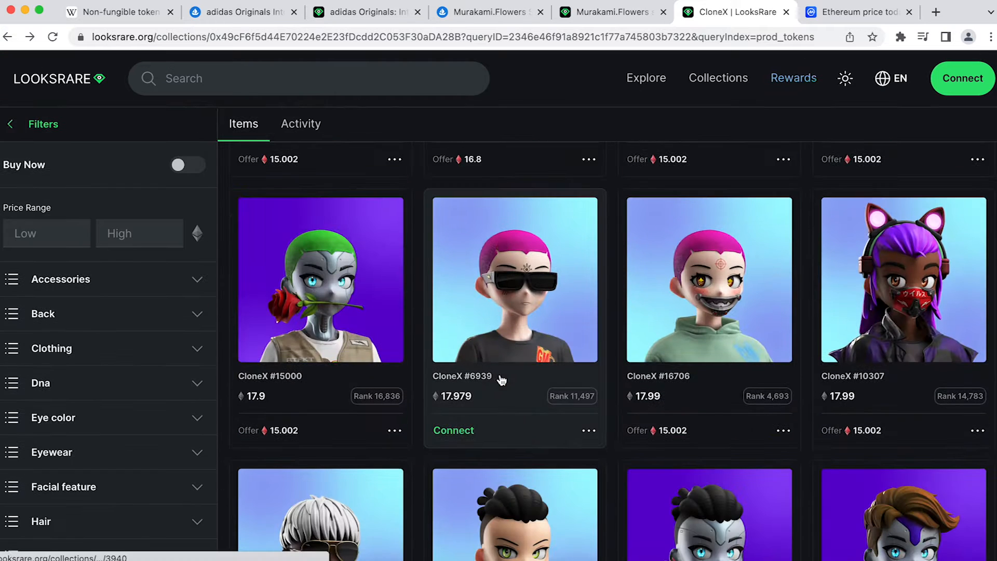
pyautogui.moveTo(486, 12)
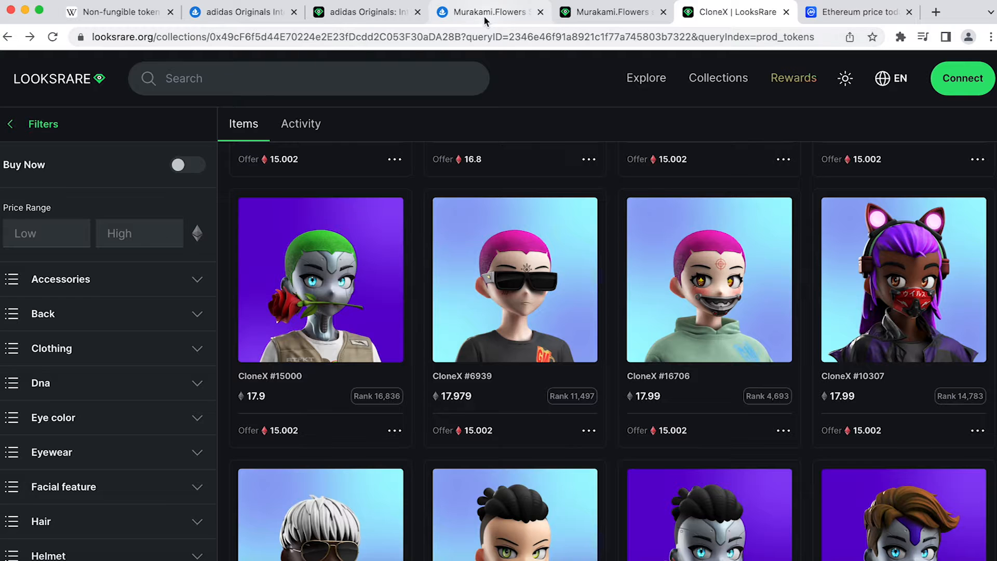
# - View the Murakami.Flowers seed item at 6.35 ETH and its About token details including ERC1155
pyautogui.click(610, 12)
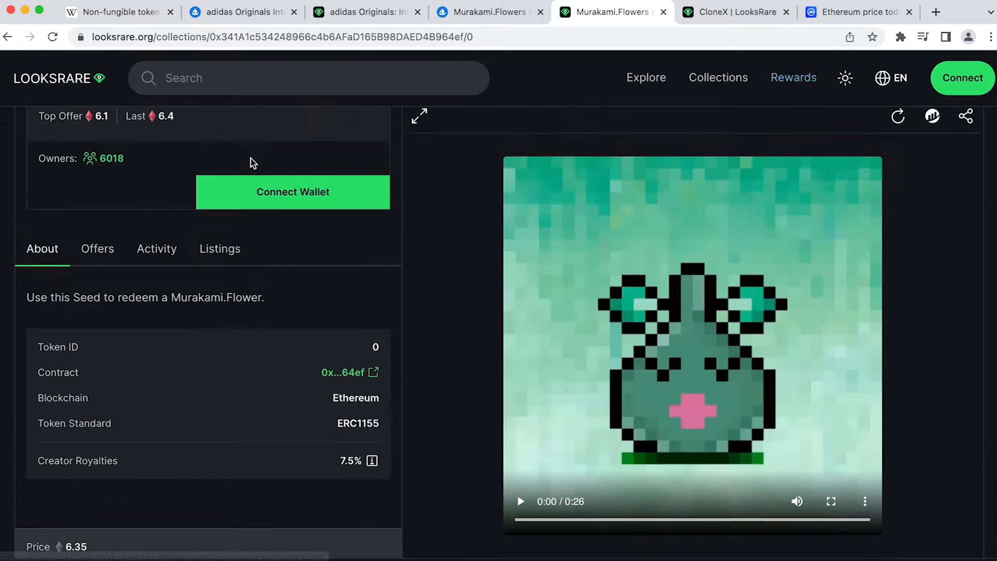
pyautogui.scroll(3)
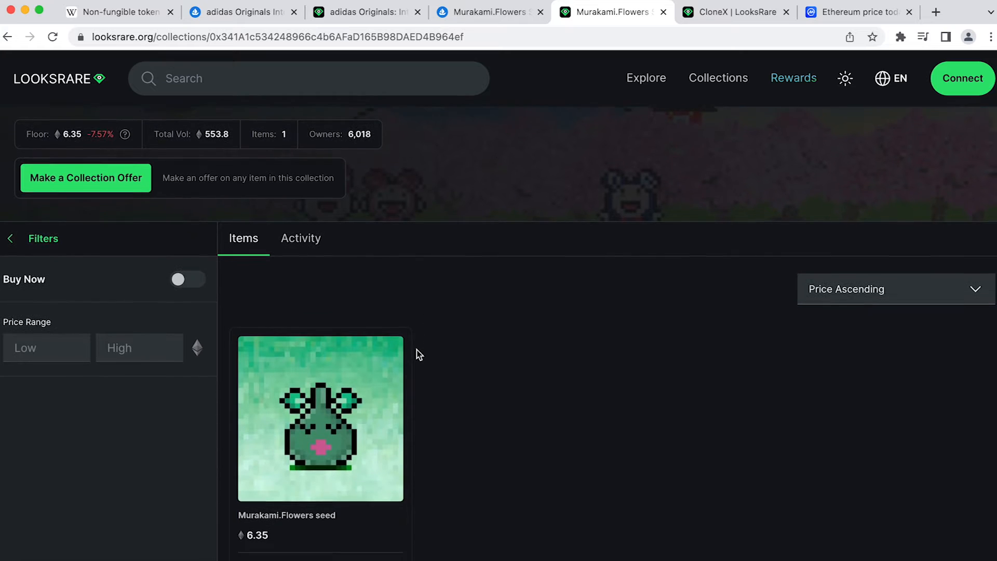
pyautogui.scroll(-3)
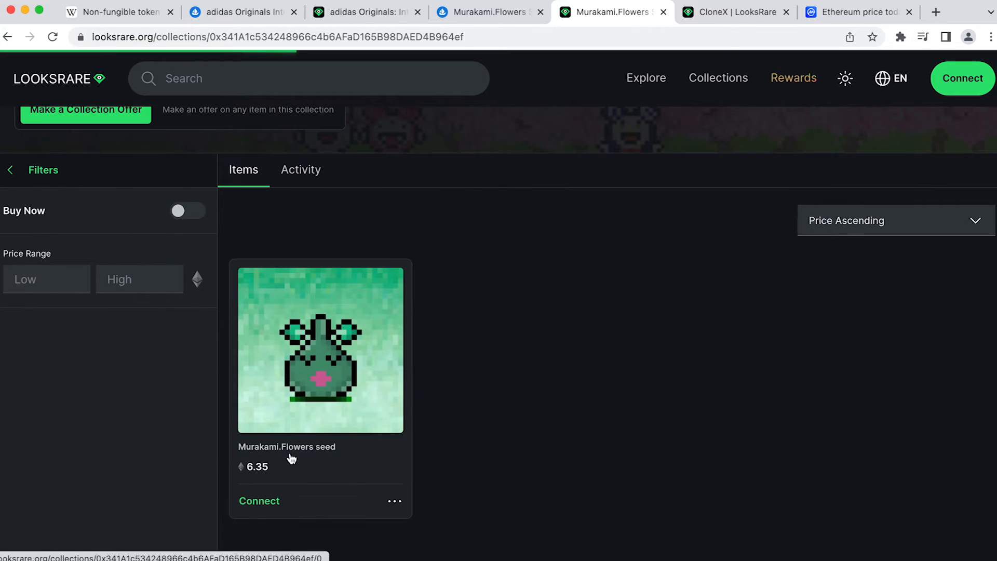
pyautogui.click(319, 349)
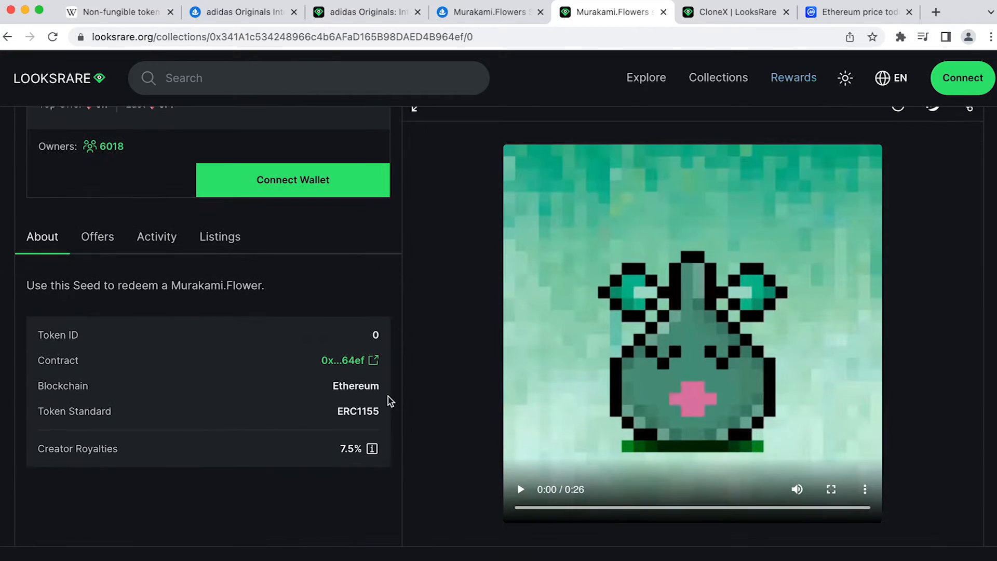
pyautogui.scroll(-3)
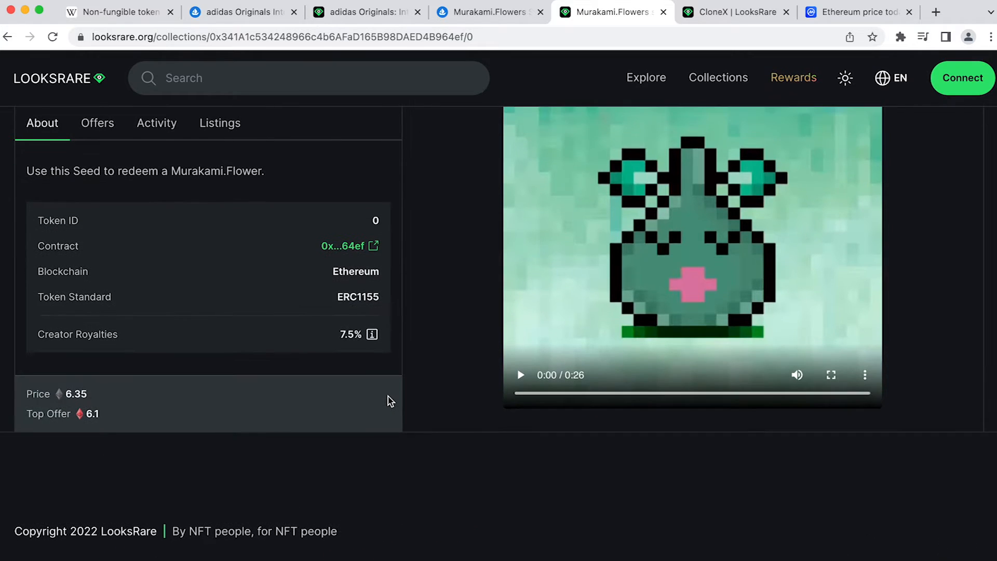
pyautogui.scroll(-3)
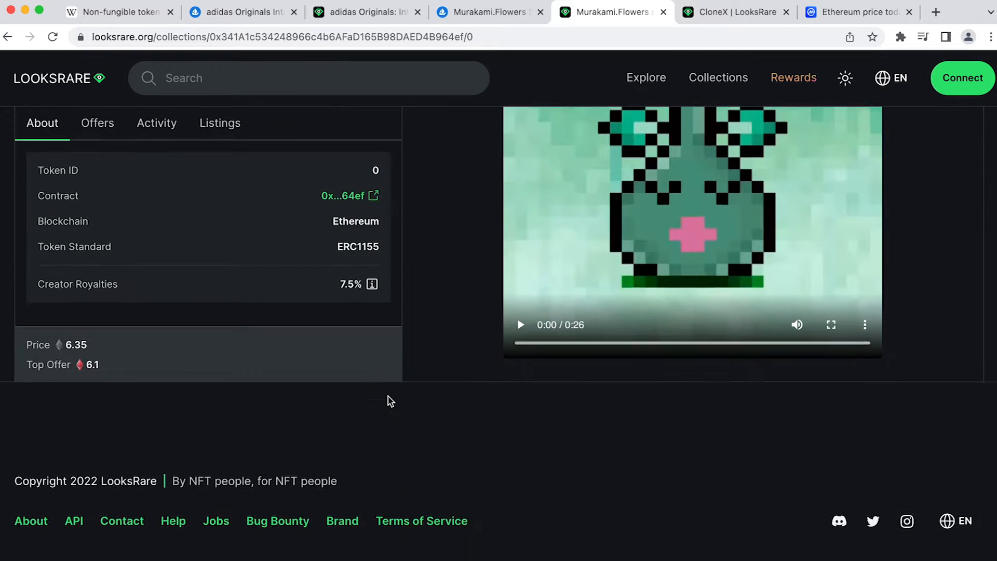
pyautogui.scroll(3)
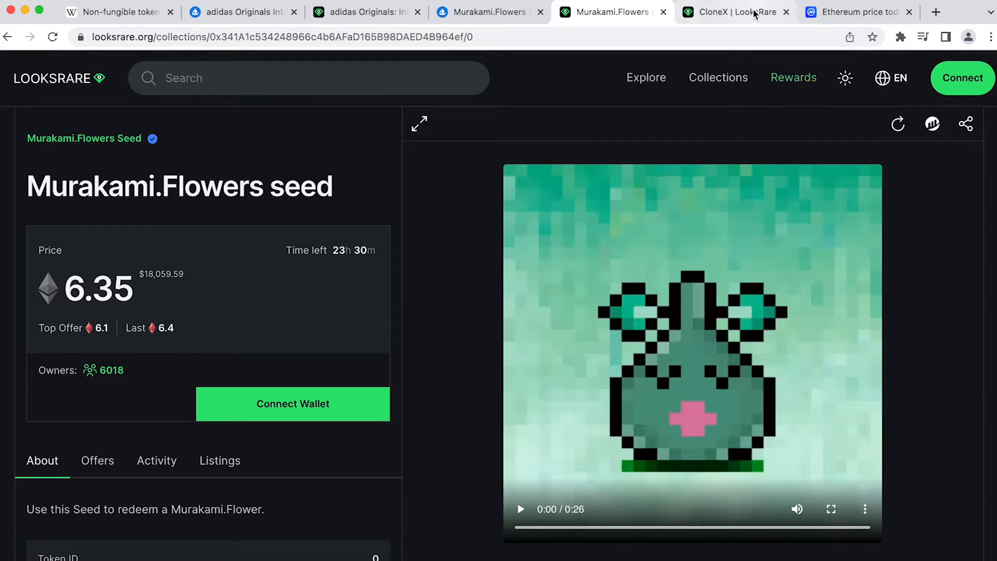
# - Review the CloneX collection's 17.39 ETH LooksRare floor versus 16.5 on OpenSea, 8,974 owners
pyautogui.click(734, 12)
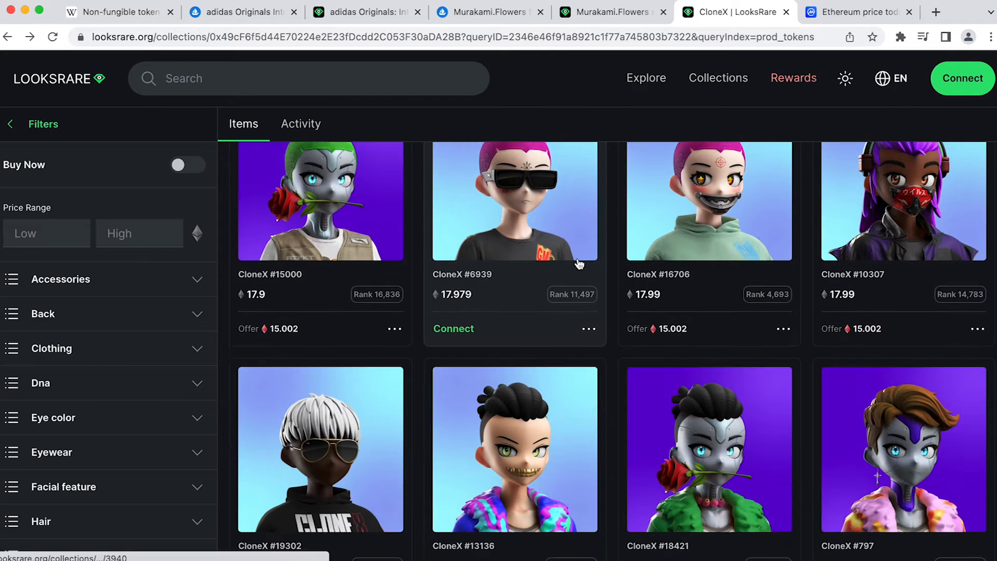
pyautogui.scroll(-3)
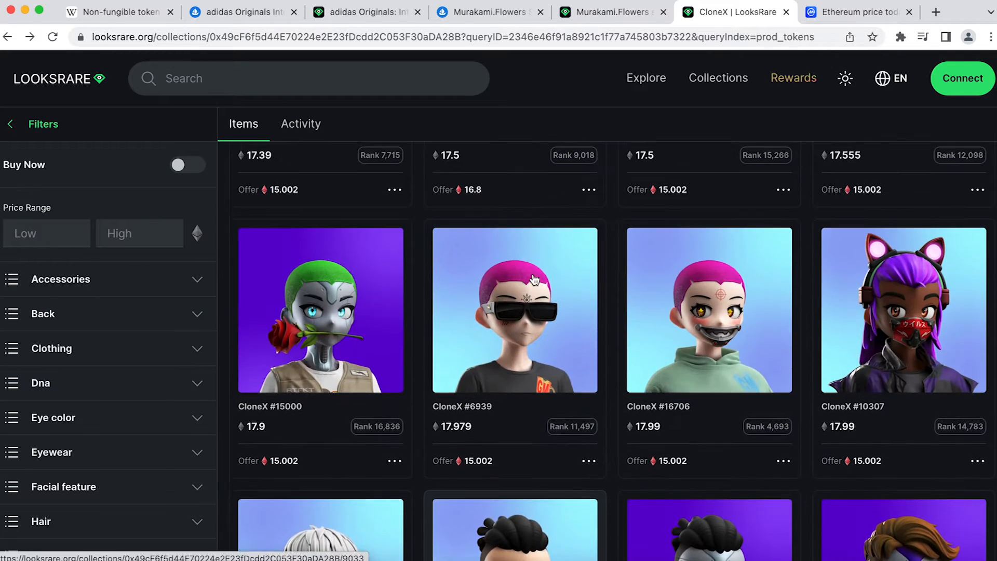
pyautogui.scroll(3)
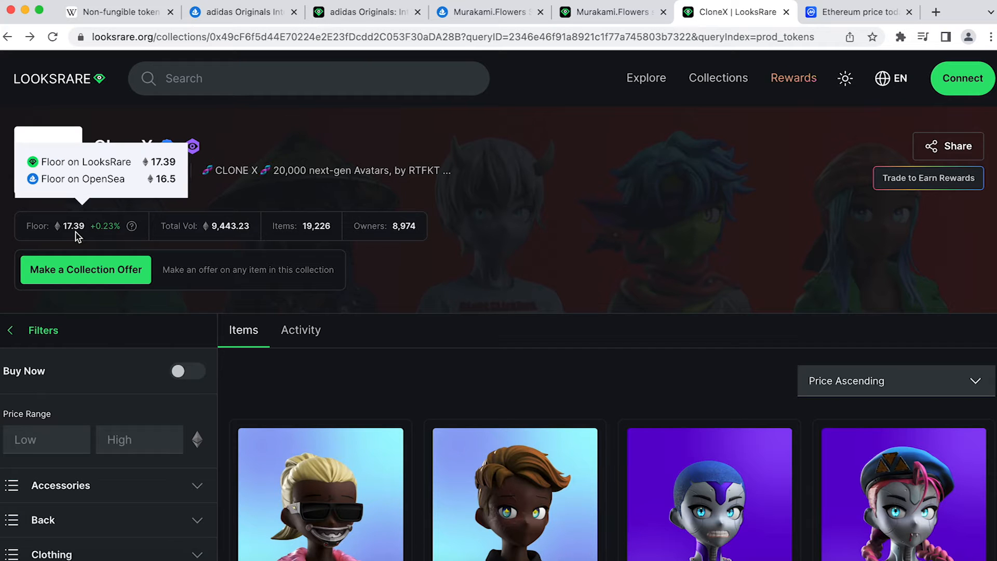
pyautogui.moveTo(406, 354)
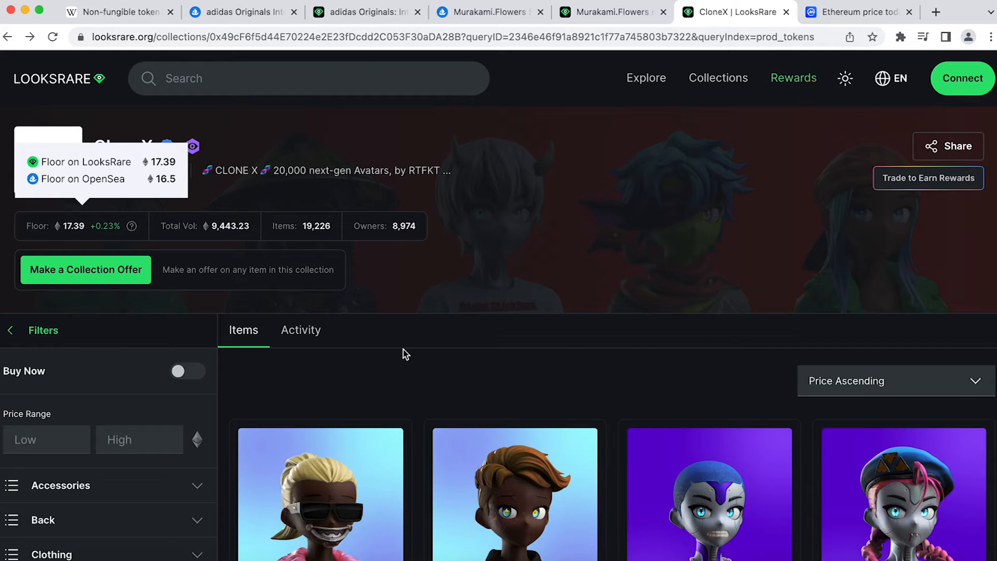
pyautogui.scroll(-3)
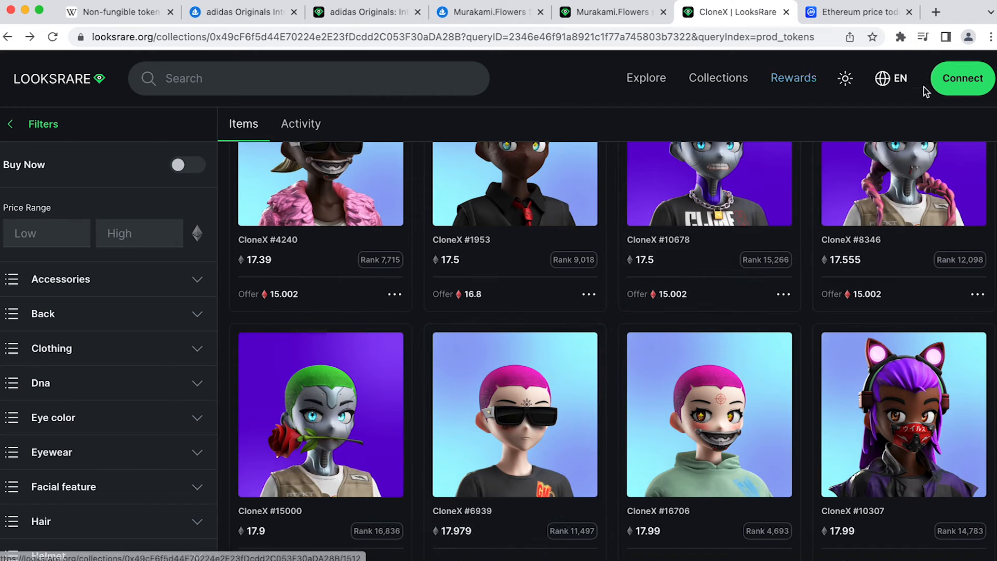
# - Search Google for 'bayc opensea' from a new tab
pyautogui.click(936, 11)
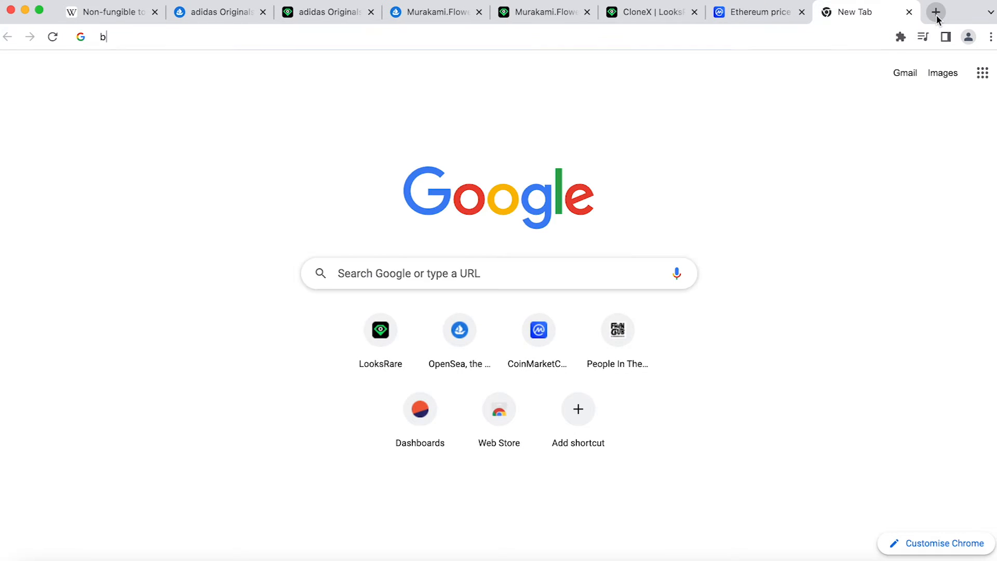
pyautogui.write('ayc')
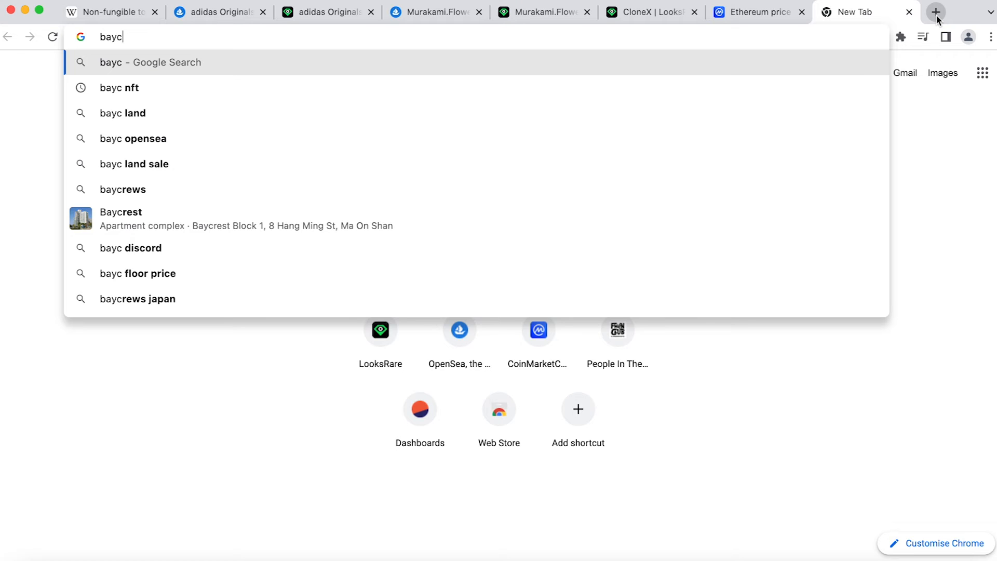
pyautogui.moveTo(818, 122)
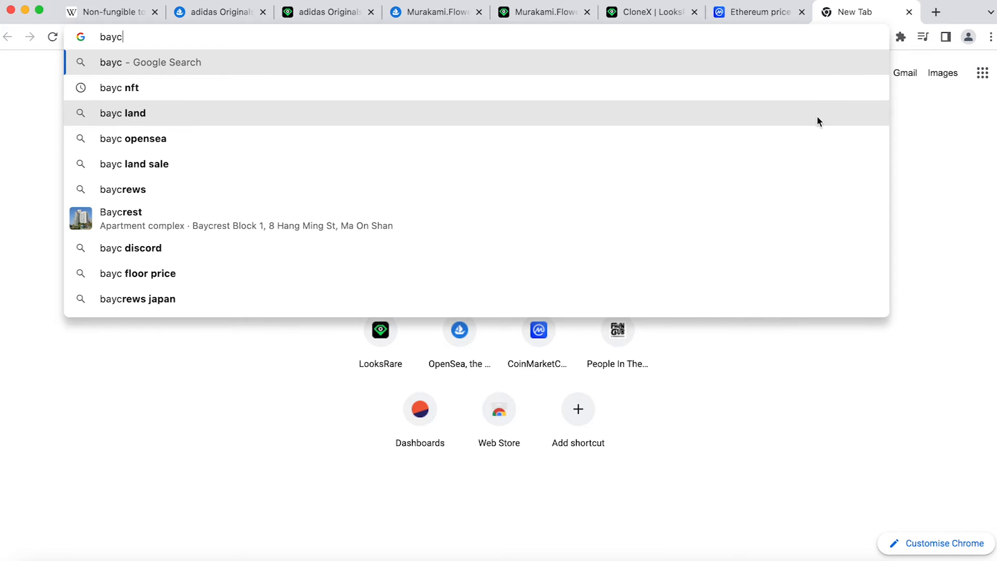
pyautogui.click(134, 138)
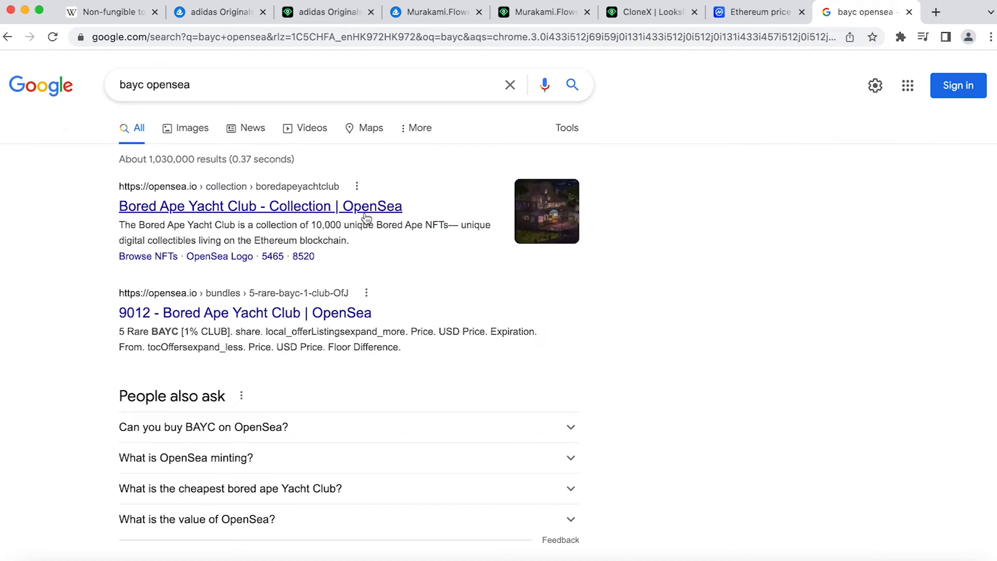
# - Browse the Bored Ape Yacht Club collection filtered to Solid Gold fur apes
pyautogui.click(260, 206)
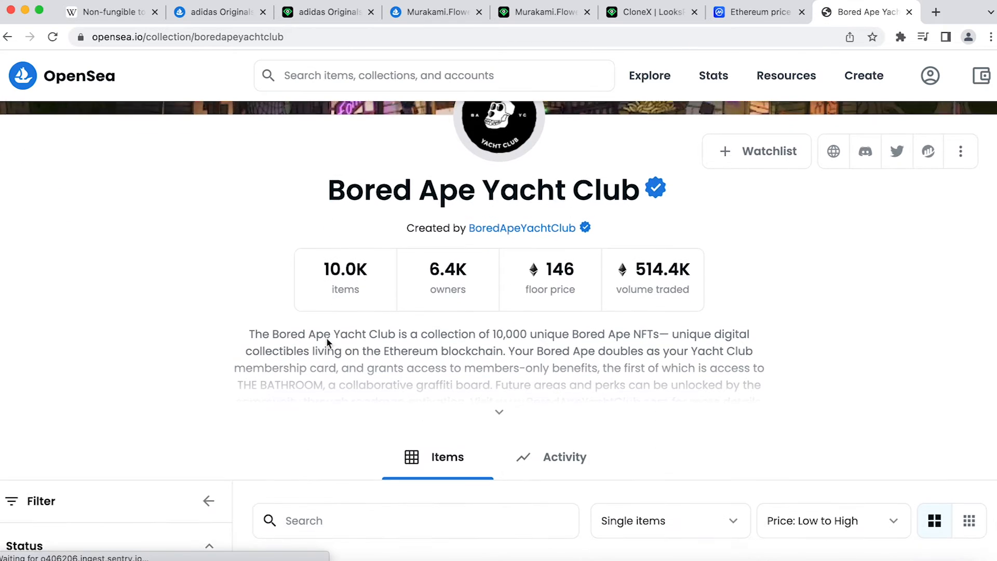
pyautogui.click(11, 443)
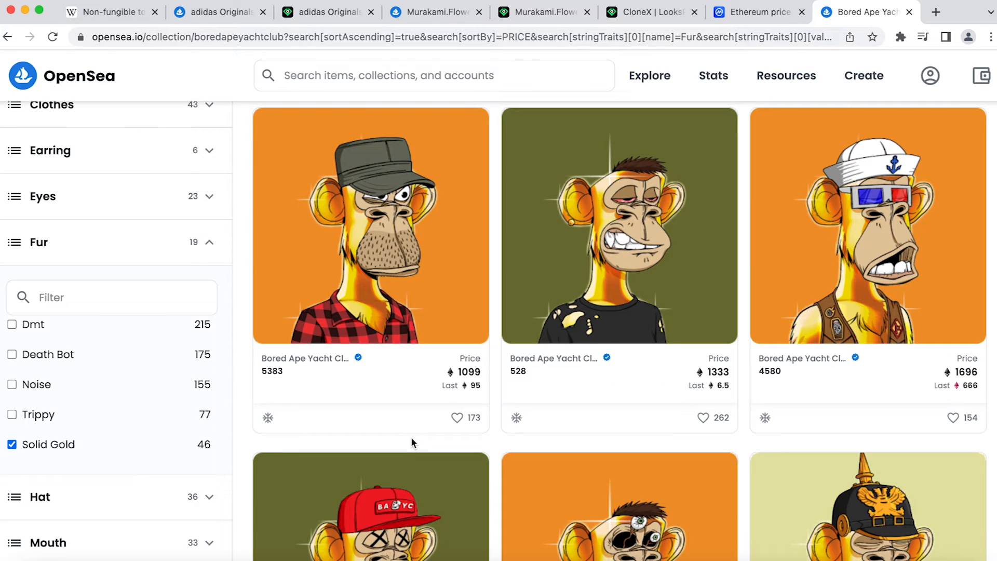
pyautogui.scroll(3)
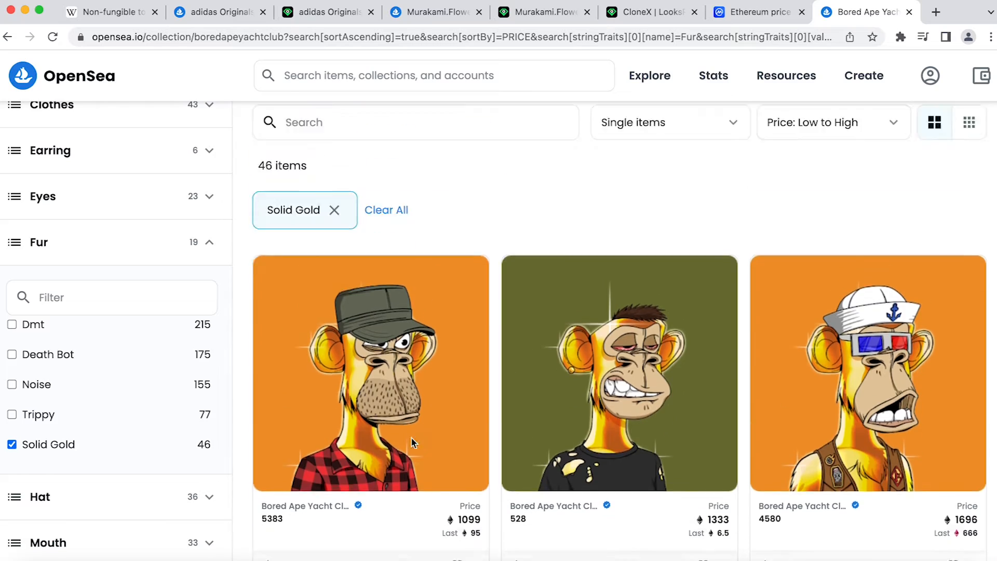
pyautogui.scroll(-3)
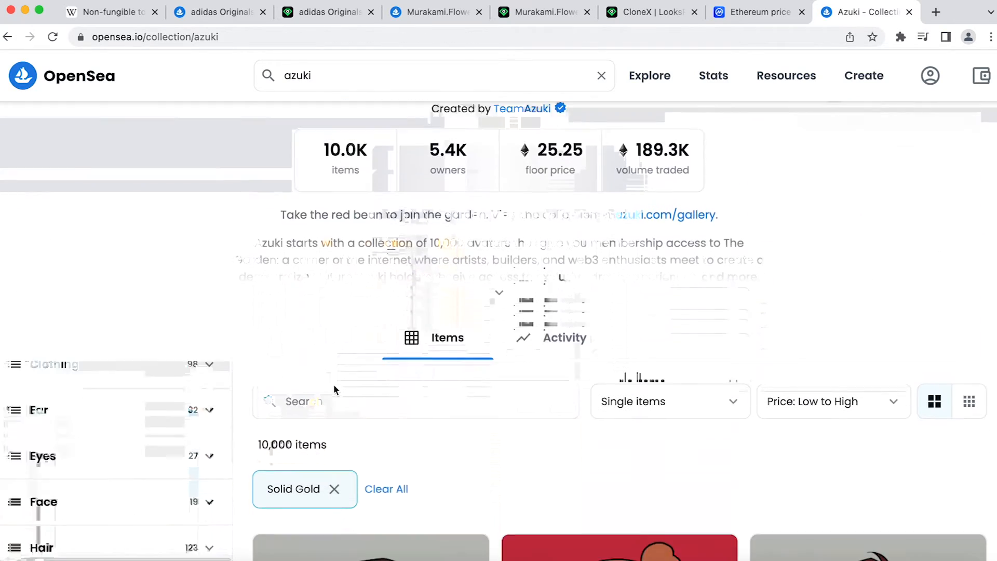
pyautogui.scroll(-3)
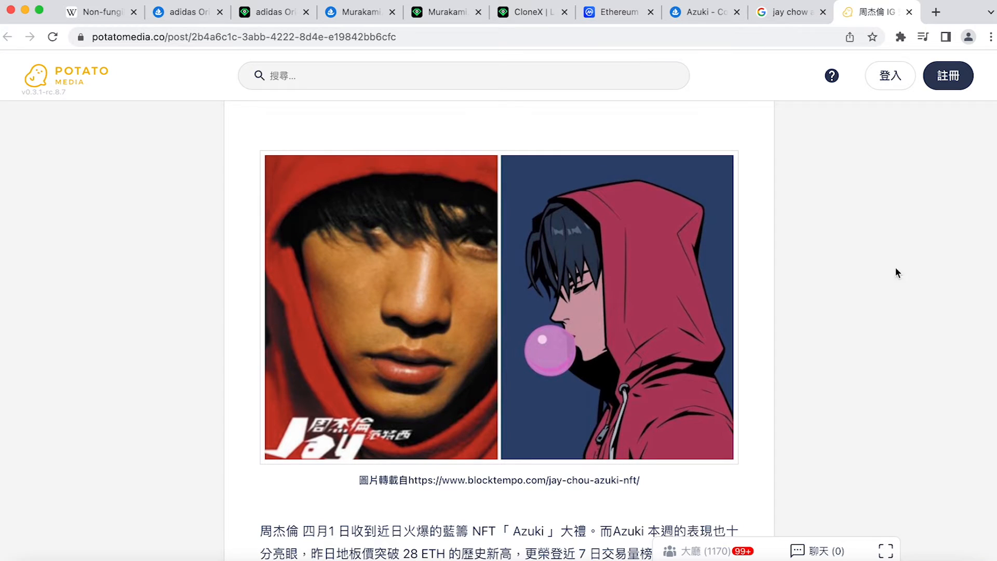
pyautogui.moveTo(861, 309)
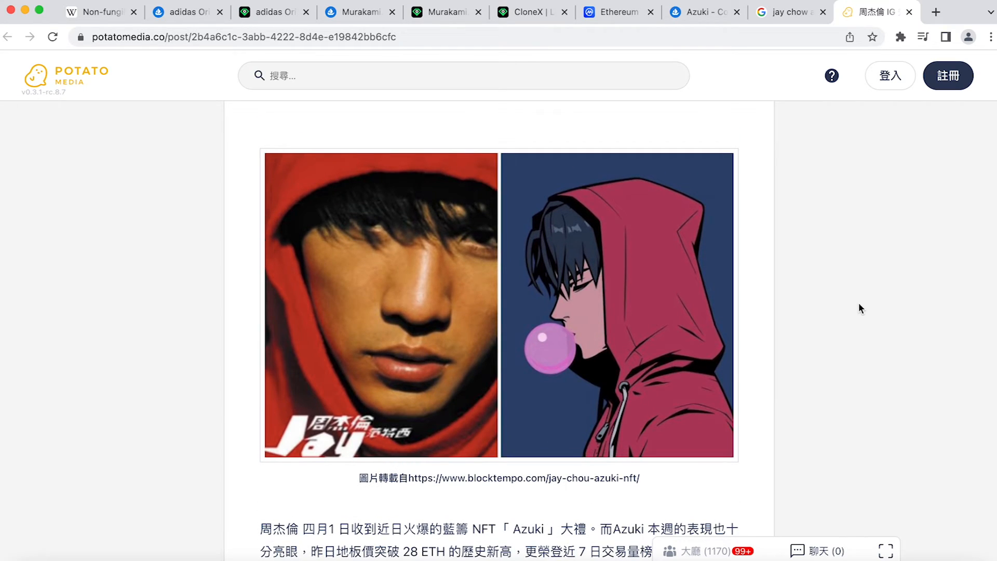
# - From the adidas Originals collection, bring up the Phase 1 item page
pyautogui.click(185, 12)
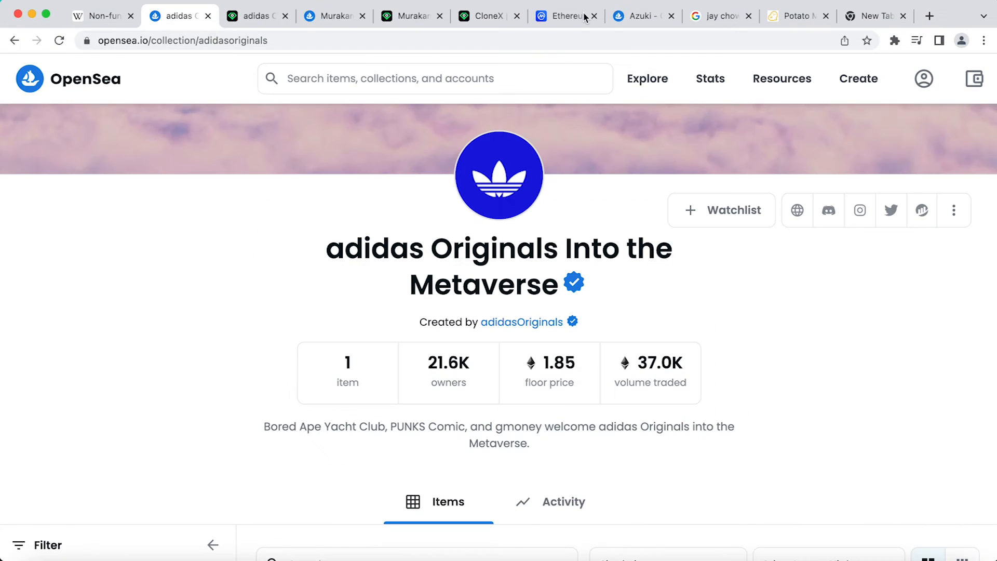
pyautogui.scroll(-3)
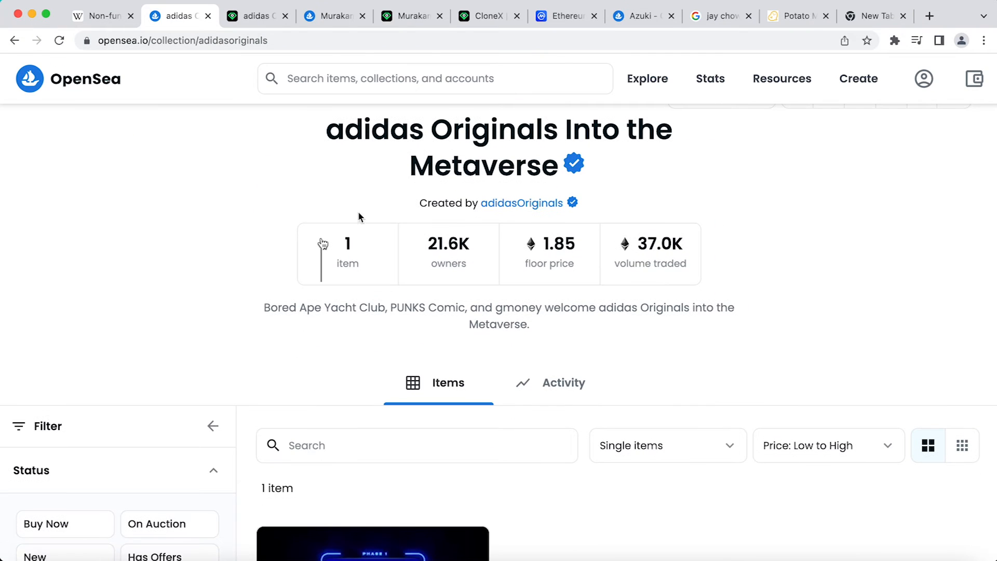
pyautogui.moveTo(449, 258)
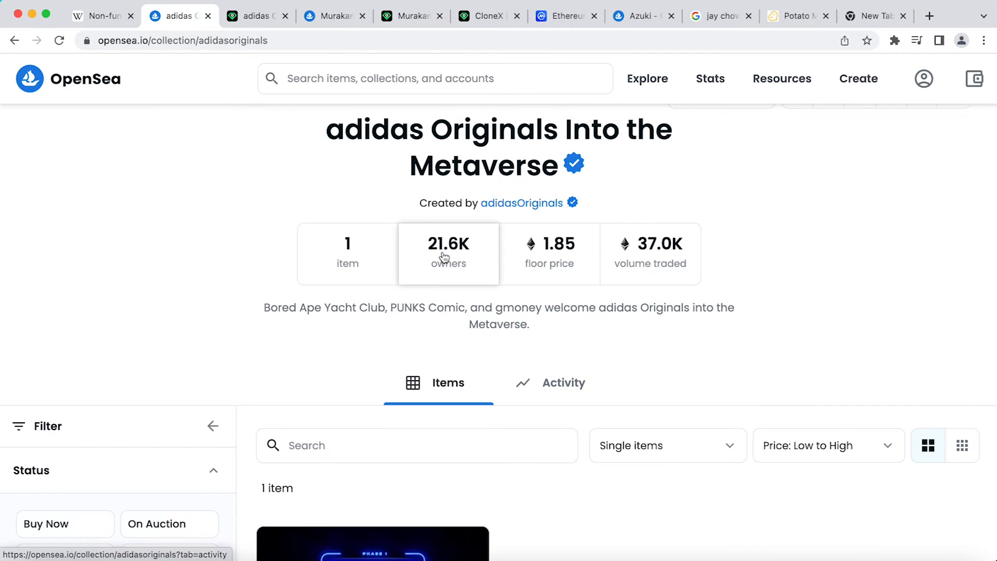
pyautogui.scroll(-3)
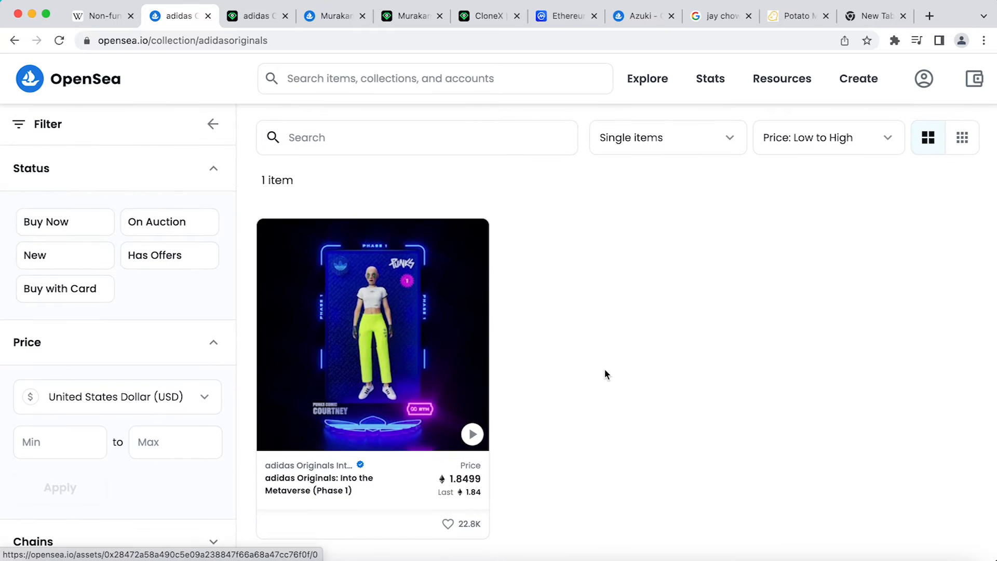
pyautogui.moveTo(424, 360)
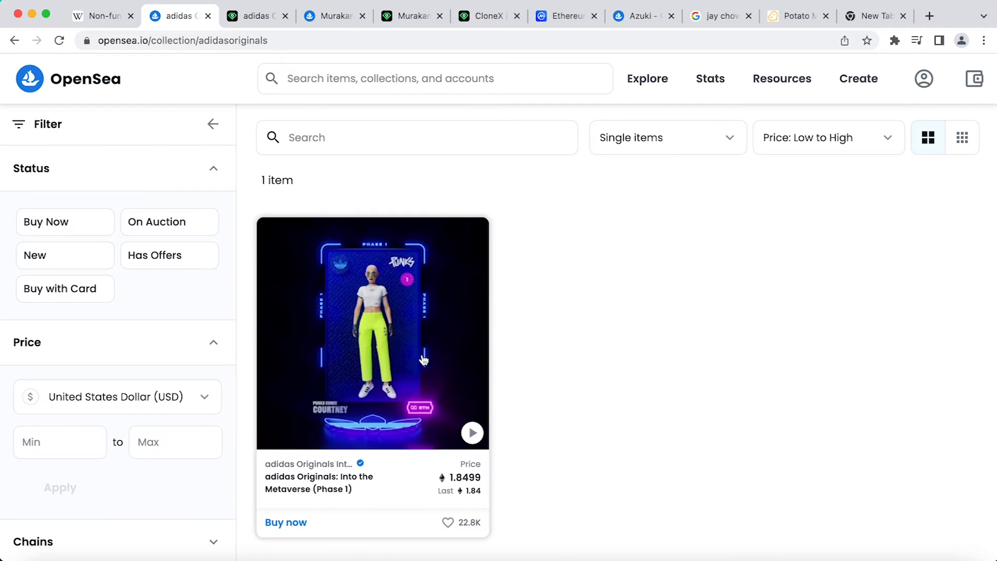
pyautogui.click(373, 333)
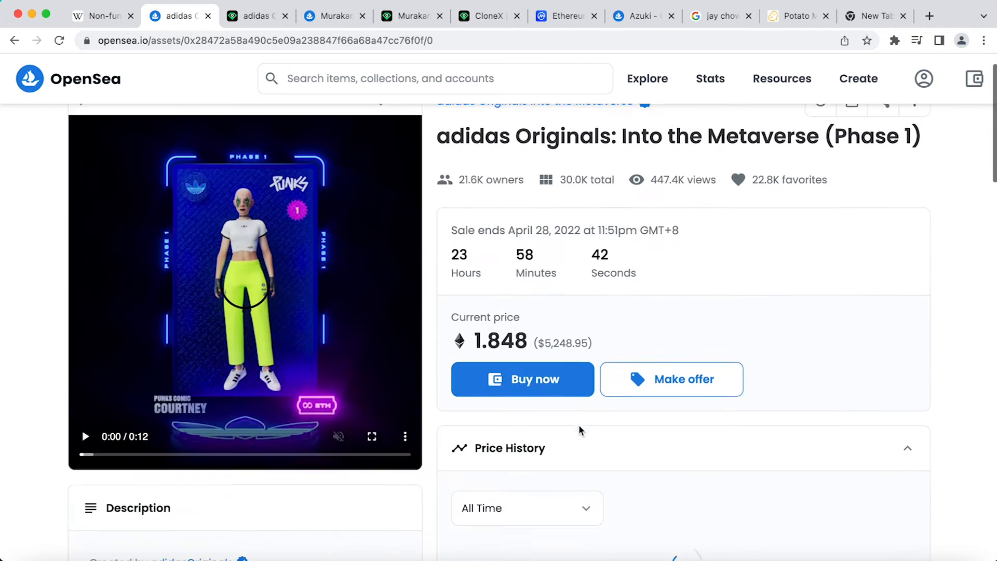
# - Look through the Phase 1 item's Listings table starting at 1.848 ETH and back to the top
pyautogui.scroll(-3)
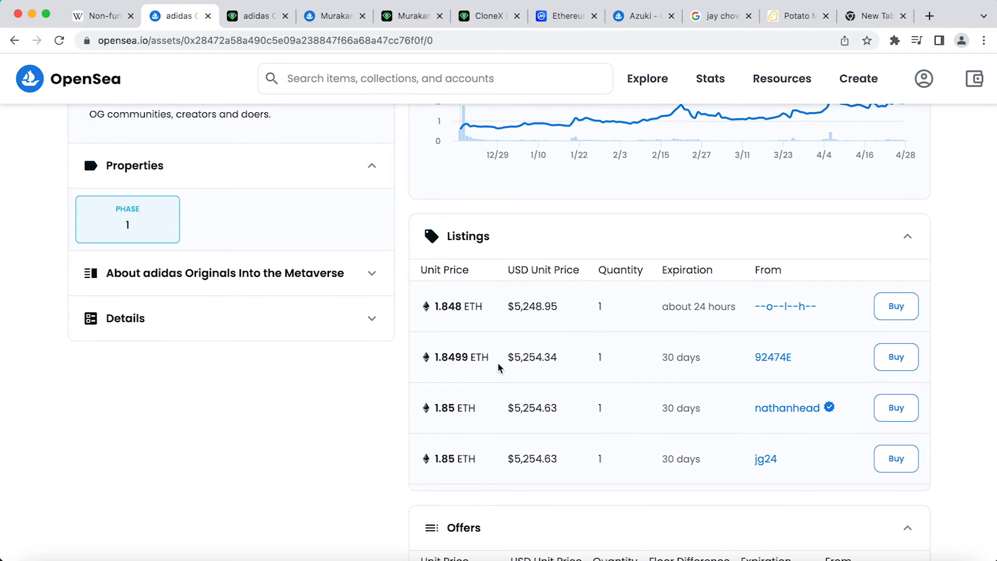
pyautogui.moveTo(498, 462)
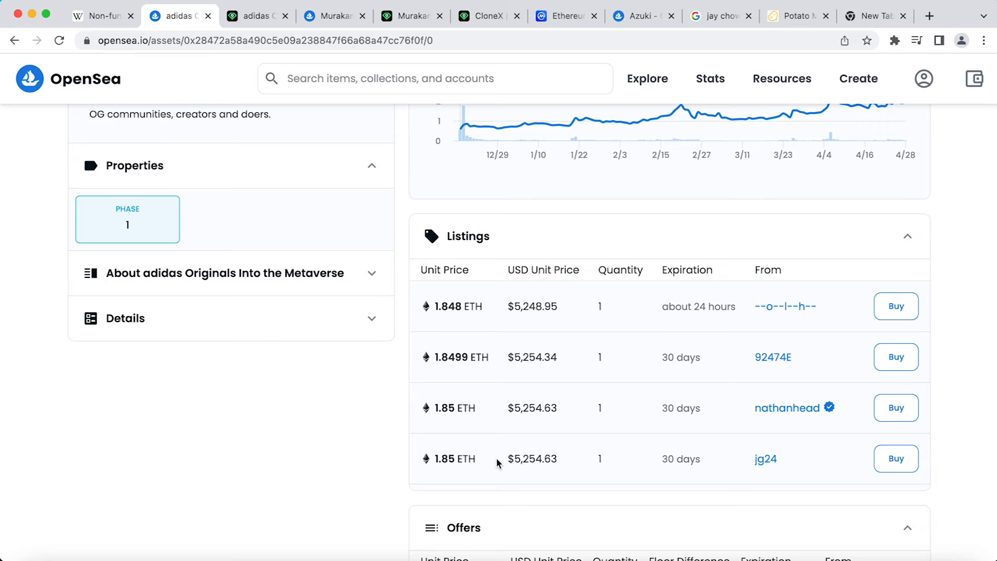
pyautogui.scroll(-3)
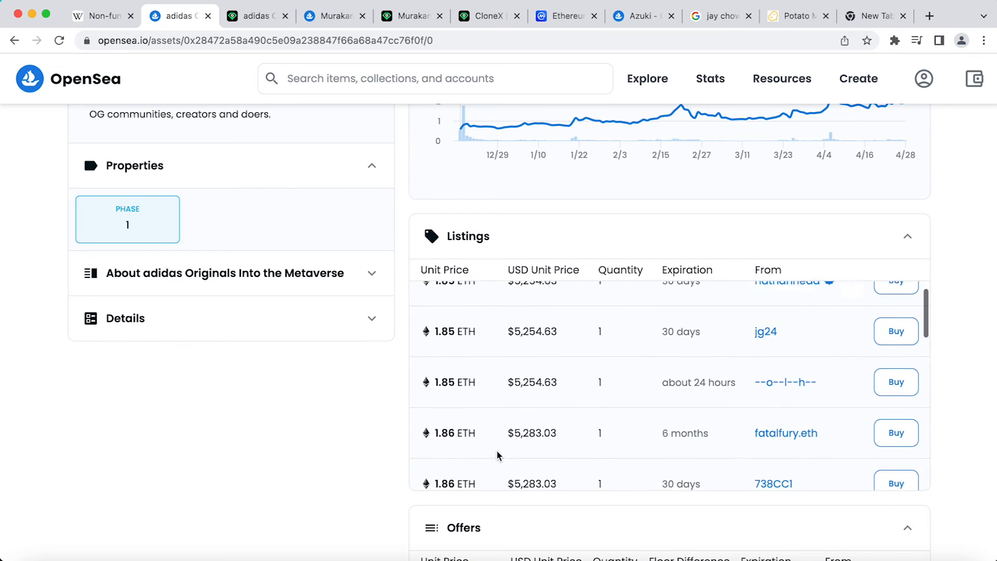
pyautogui.scroll(-3)
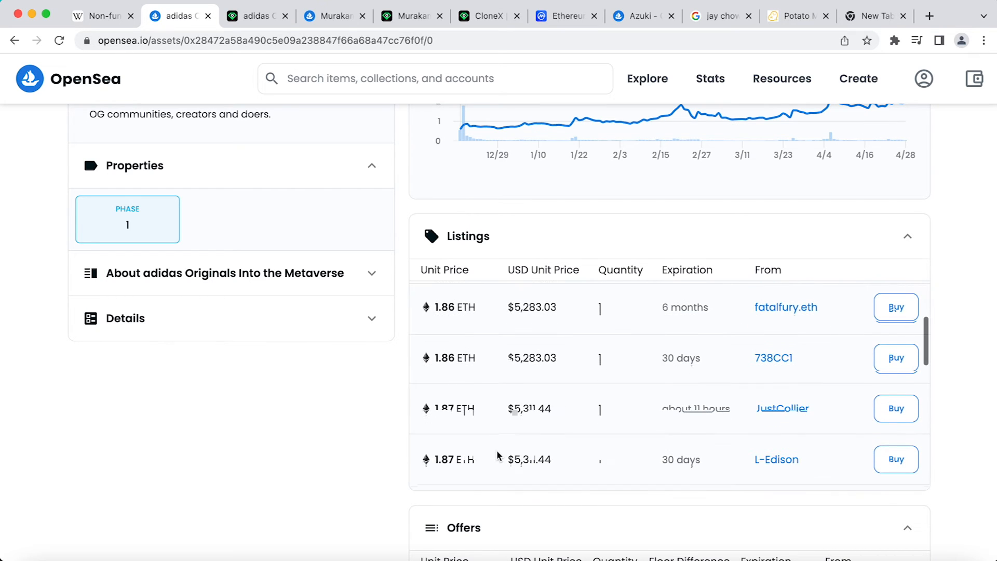
pyautogui.scroll(-3)
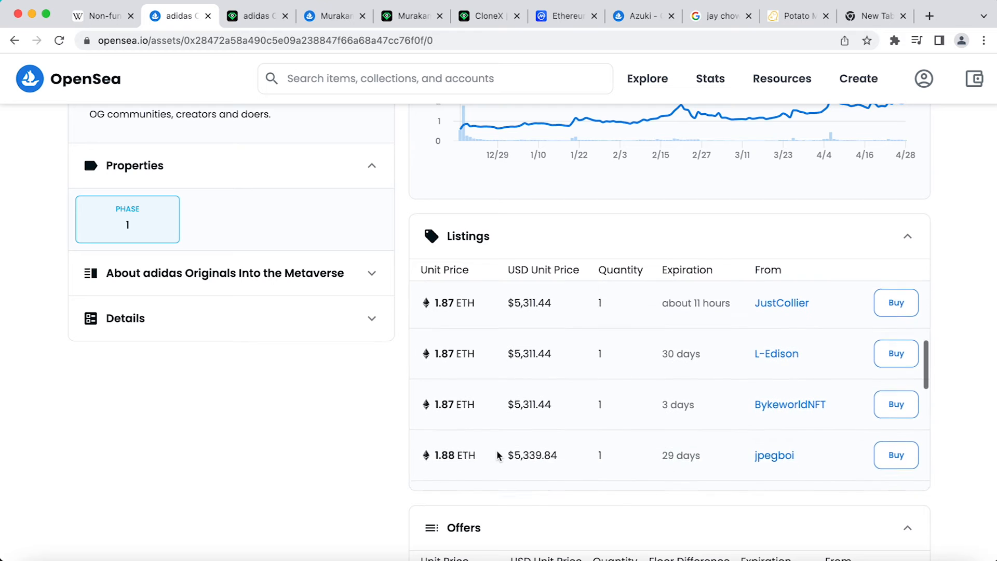
pyautogui.scroll(-3)
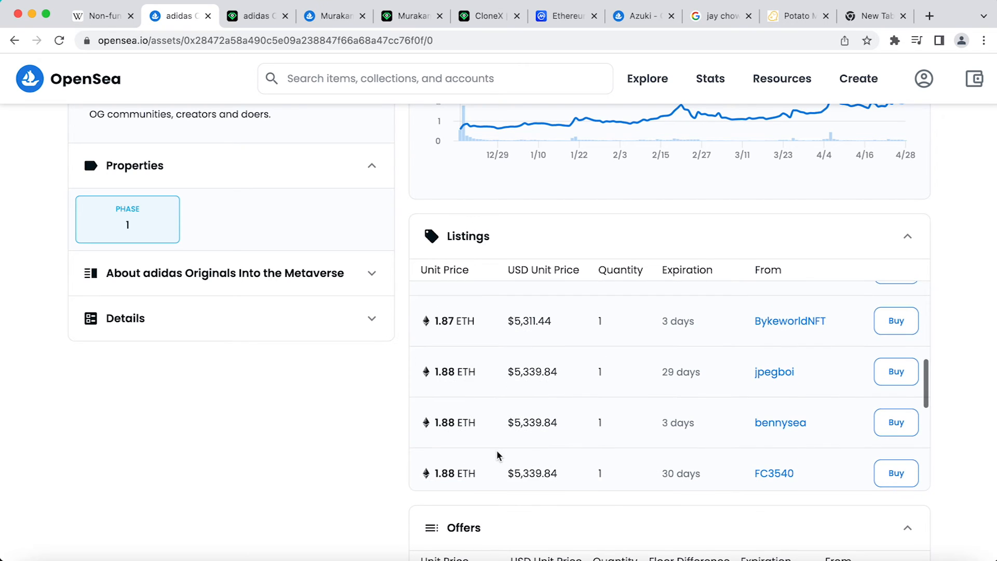
pyautogui.scroll(3)
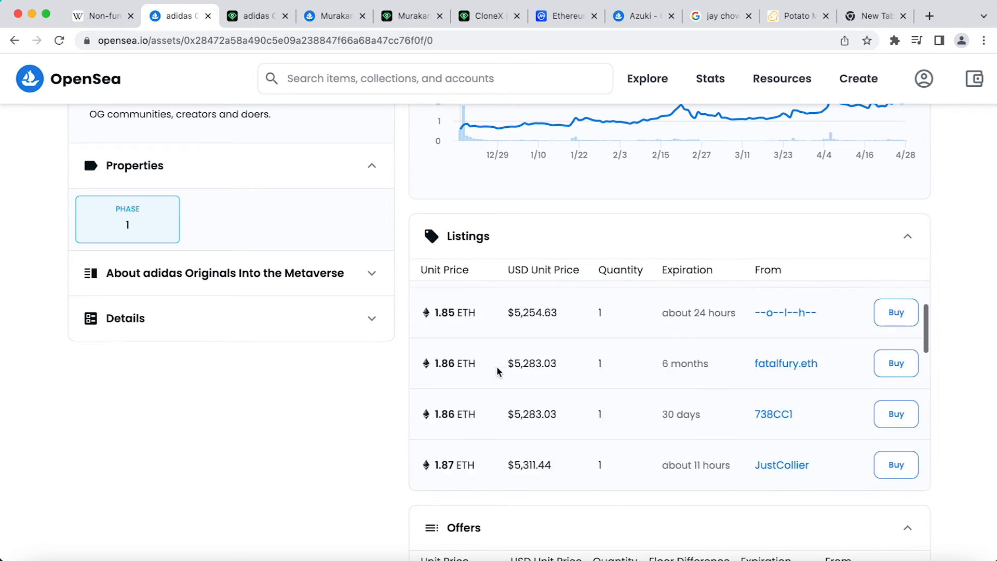
pyautogui.scroll(3)
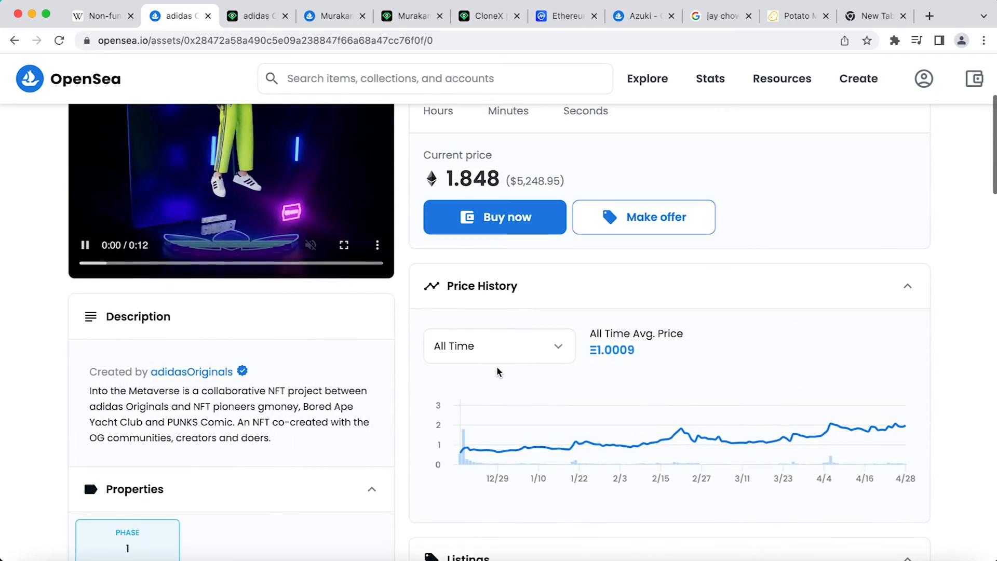
pyautogui.scroll(3)
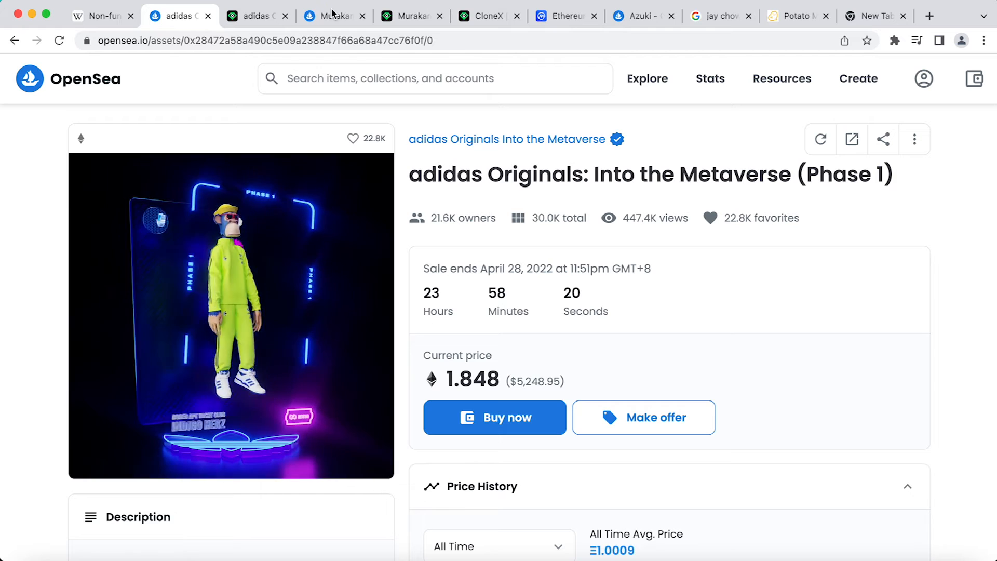
# - Review the Murakami.Flowers seed item at 6.27 ETH, scrolling through its listings, offers and item activity
pyautogui.click(330, 16)
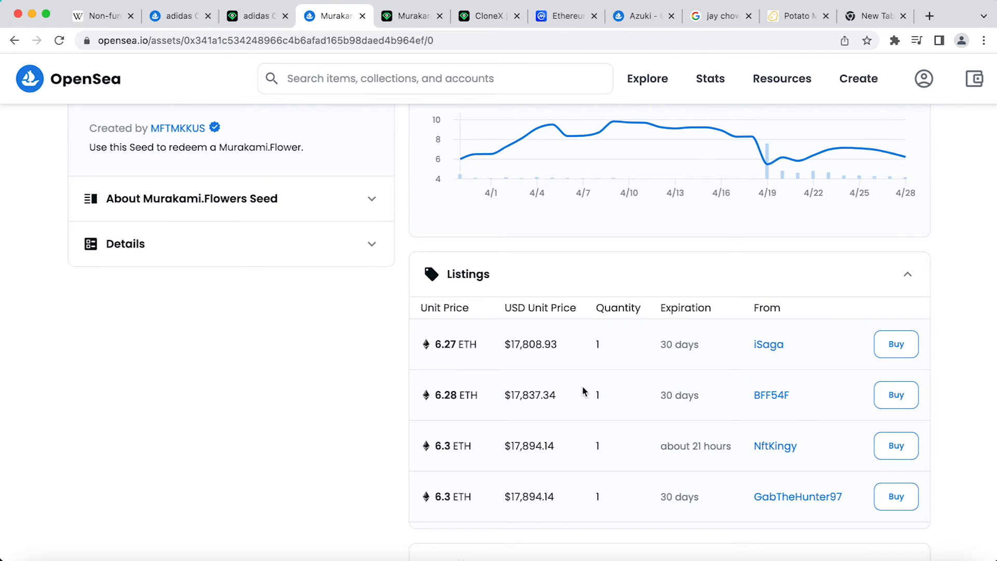
pyautogui.moveTo(578, 499)
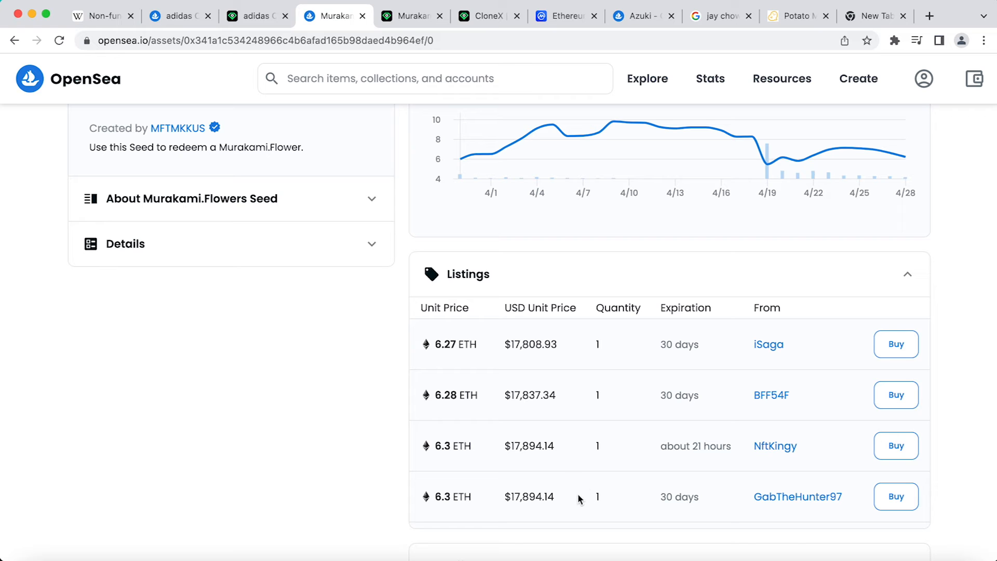
pyautogui.scroll(3)
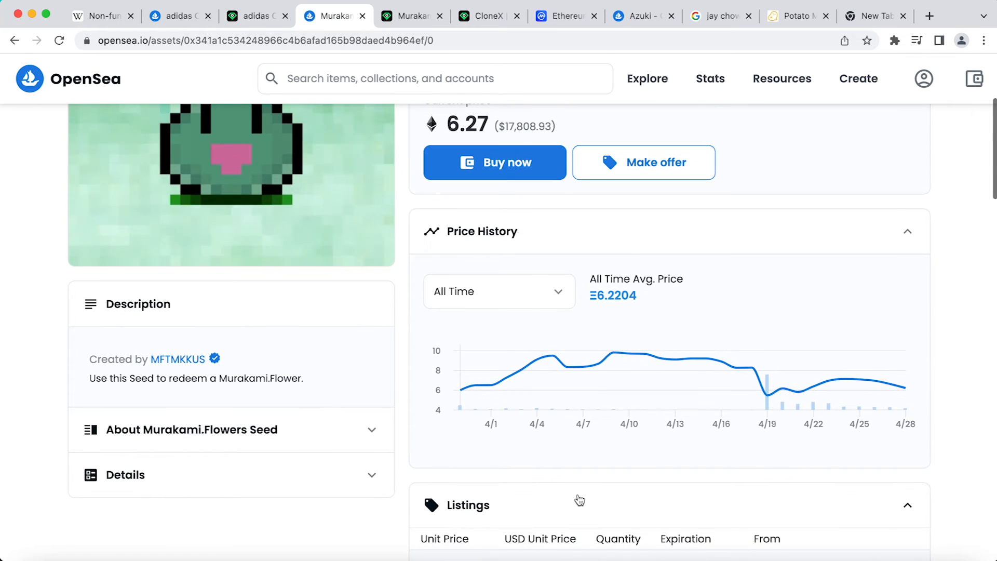
pyautogui.scroll(3)
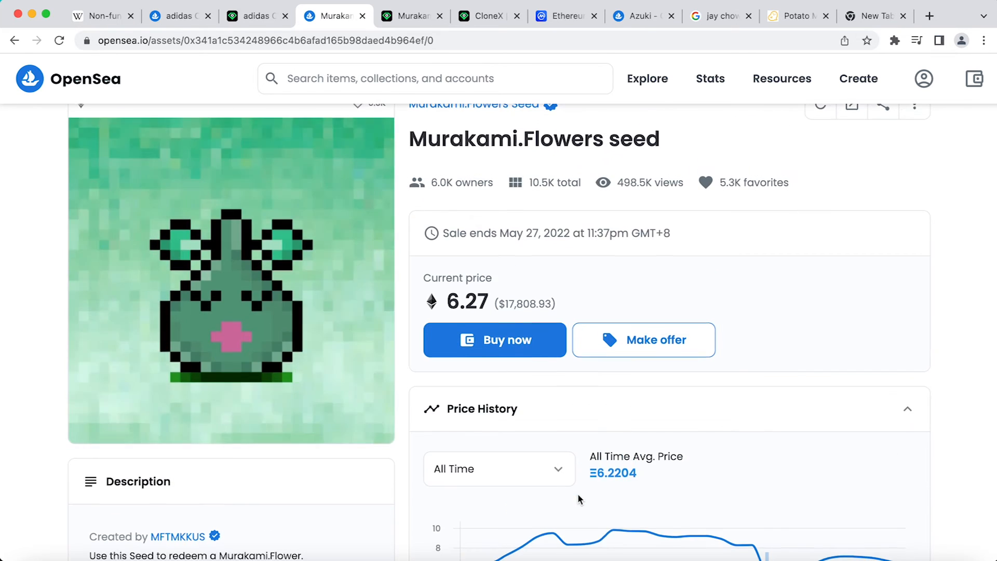
pyautogui.scroll(-3)
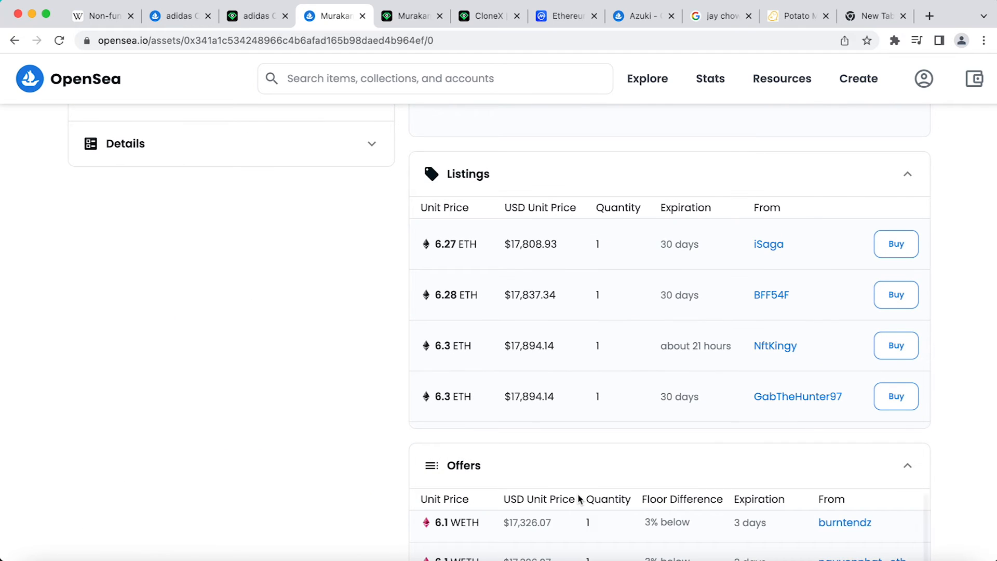
pyautogui.scroll(-3)
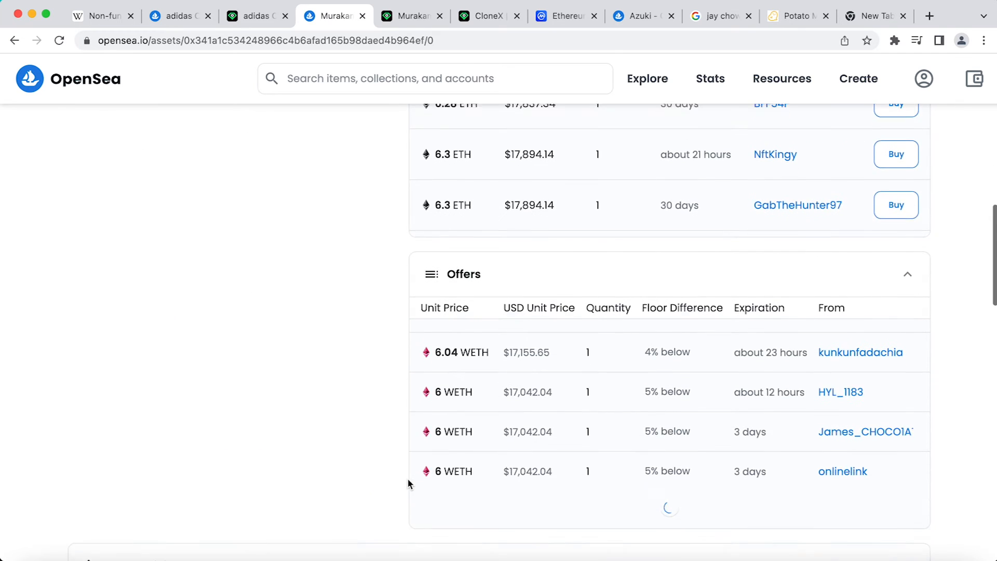
pyautogui.scroll(-3)
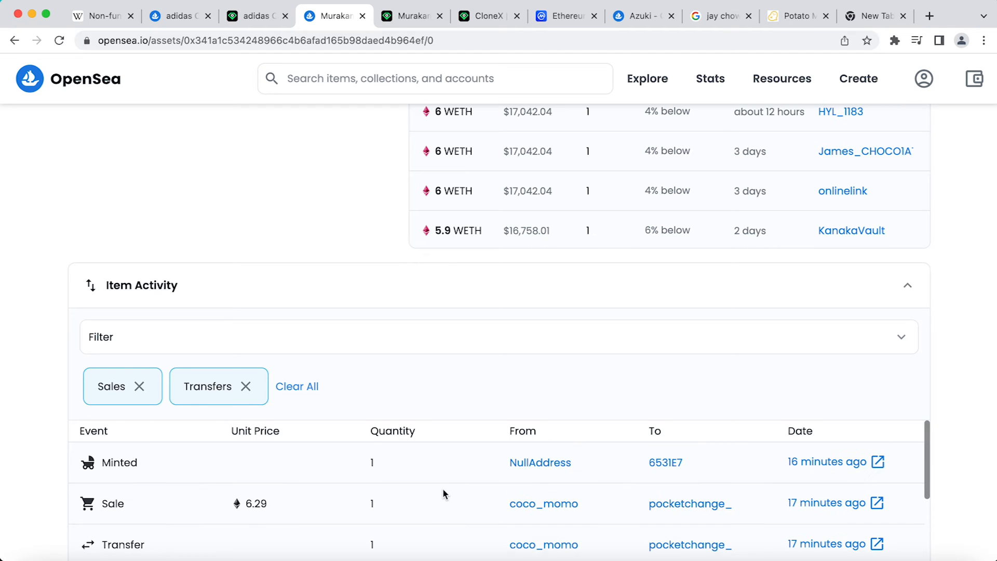
pyautogui.scroll(3)
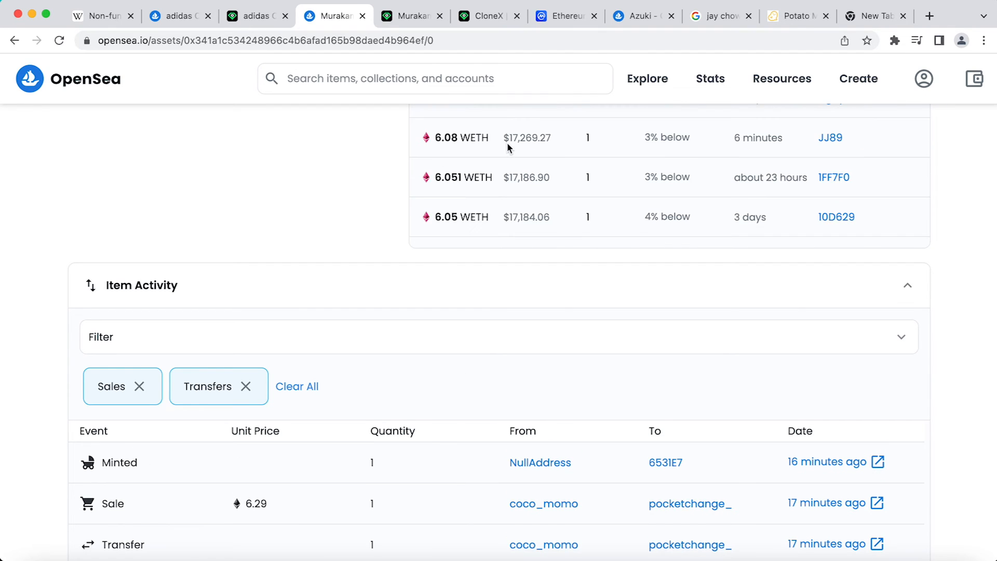
pyautogui.scroll(3)
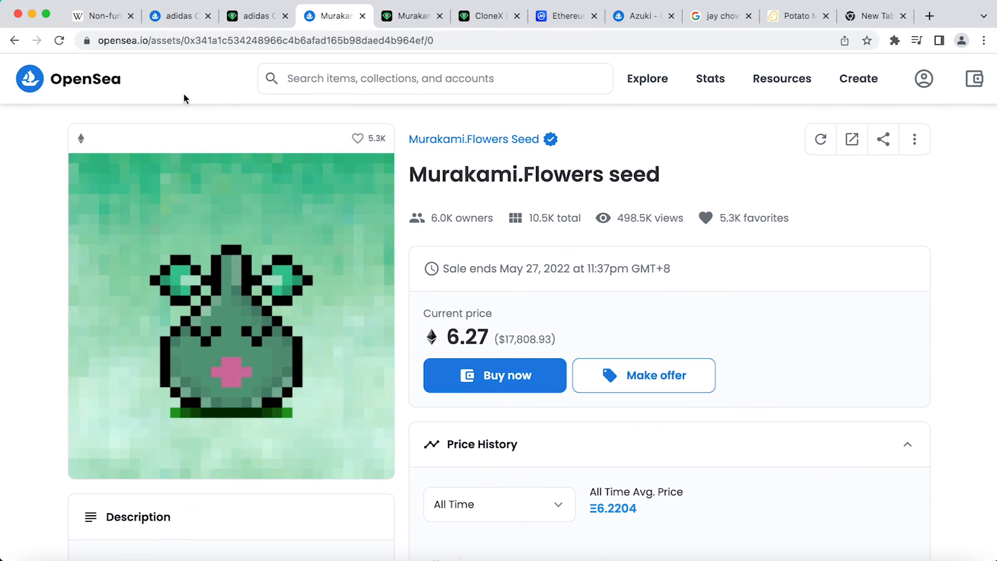
# - Go to the Murakami.Flowers Seed collection page and look over its overview
pyautogui.click(478, 139)
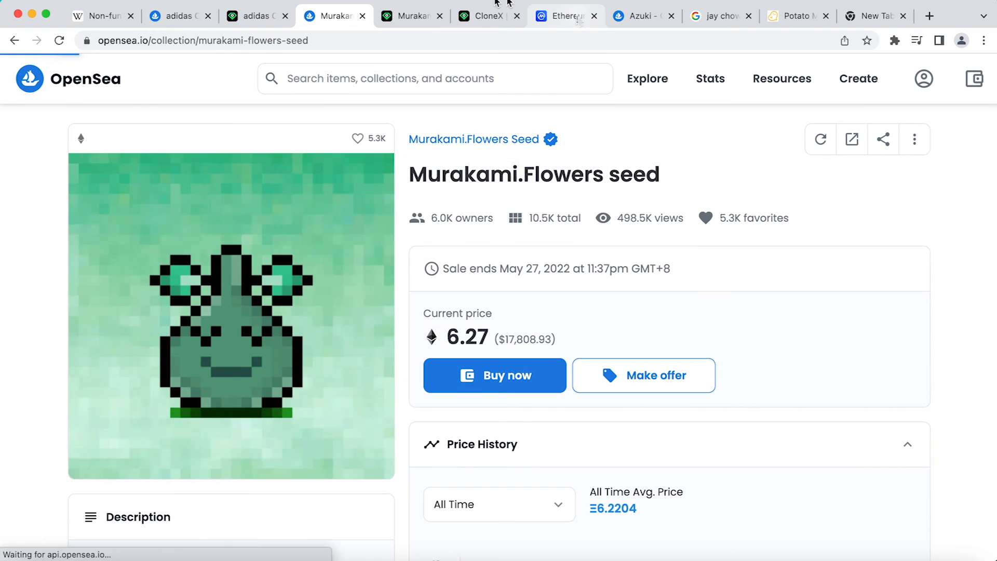
pyautogui.click(477, 139)
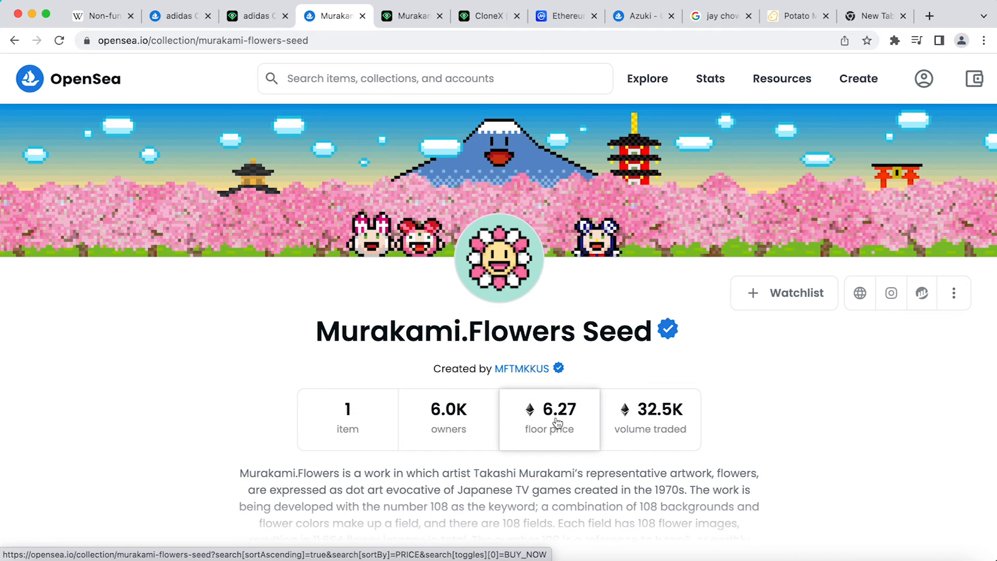
pyautogui.scroll(-3)
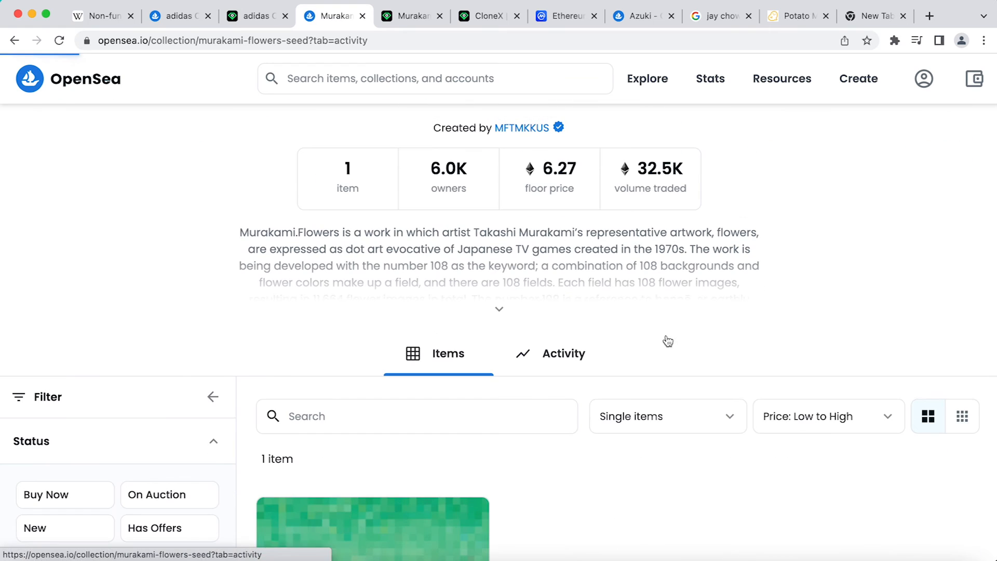
# - Show the collection's Activity with recent sales from 6.29 ETH down to 6.1 ETH
pyautogui.click(562, 353)
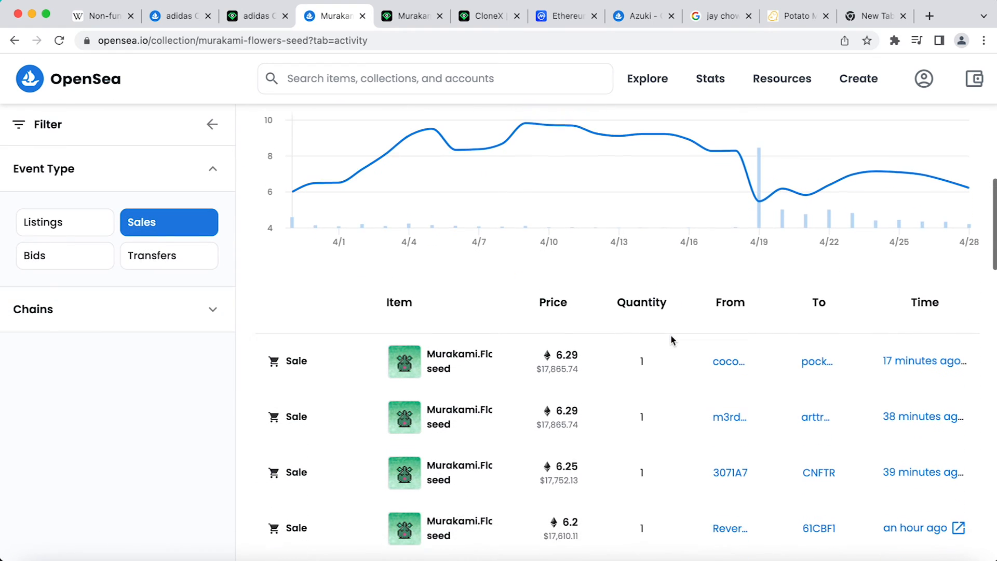
pyautogui.scroll(-3)
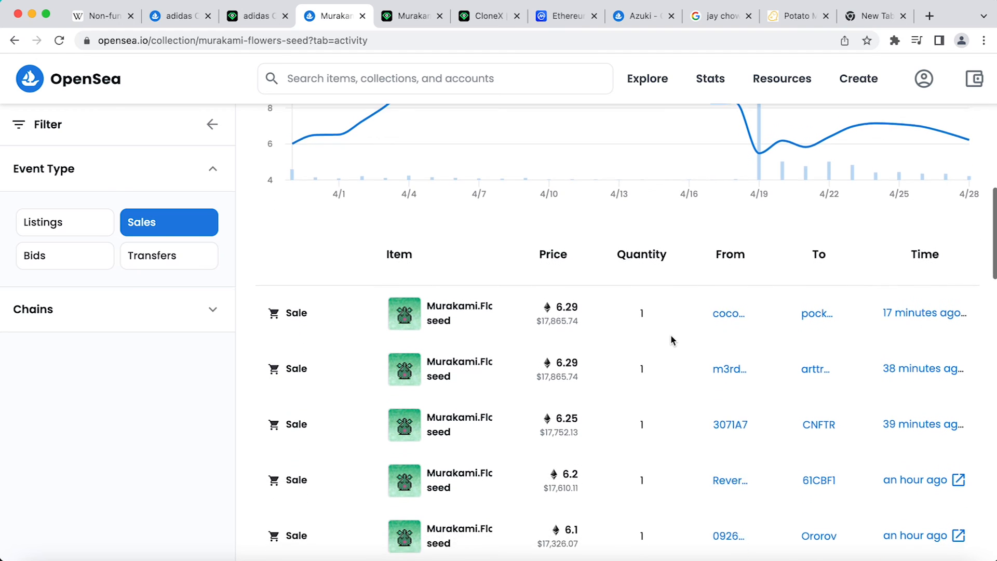
pyautogui.scroll(-3)
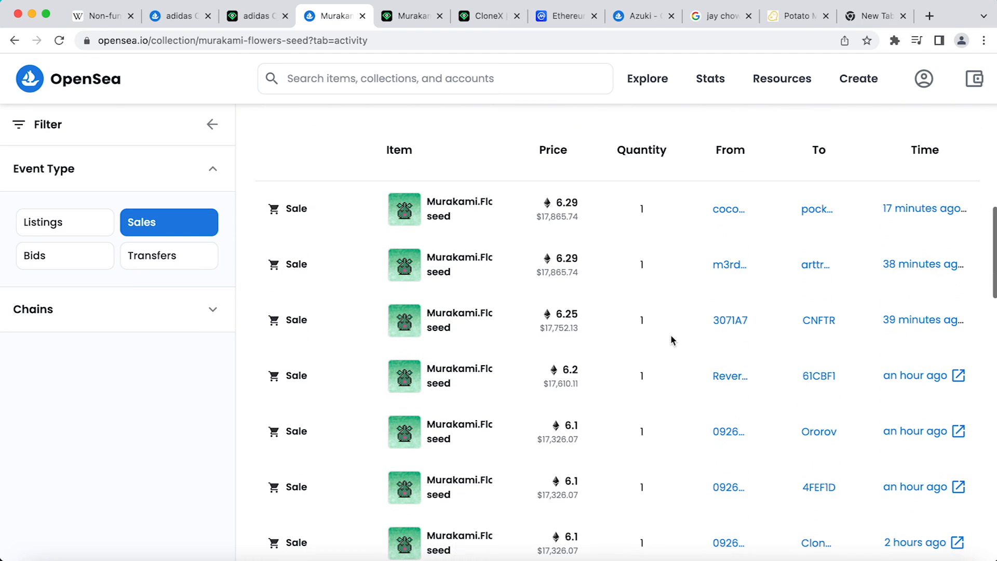
# - Check Ethereum's CoinMarketCap chart at $2,864.24, then return to CloneX on LooksRare with its 17.39 ETH floor
pyautogui.click(565, 15)
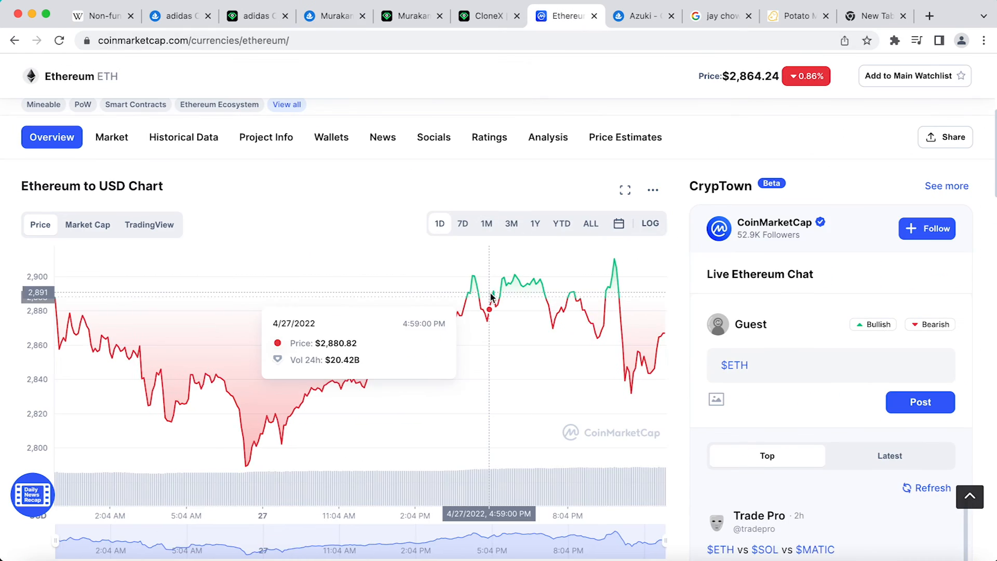
pyautogui.click(486, 15)
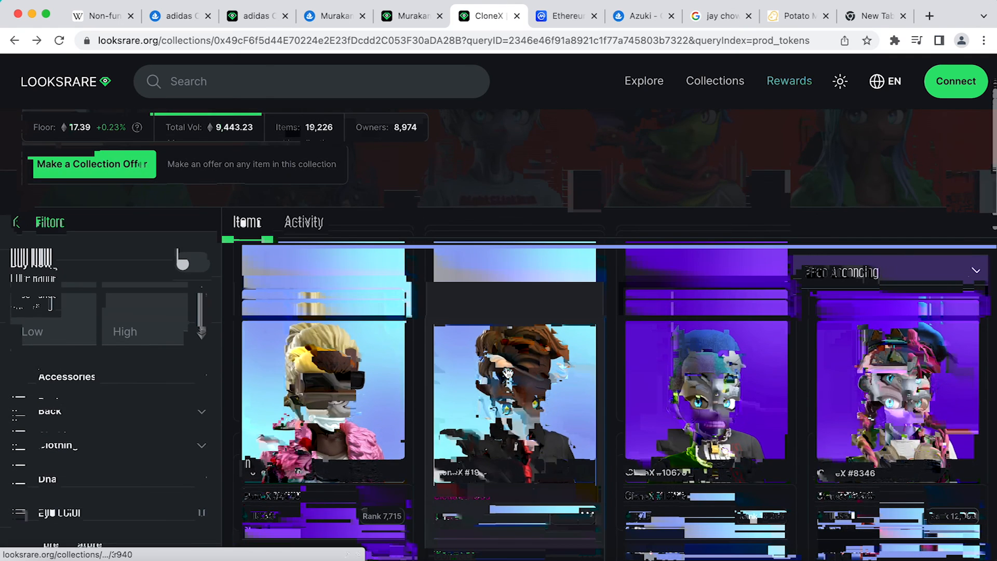